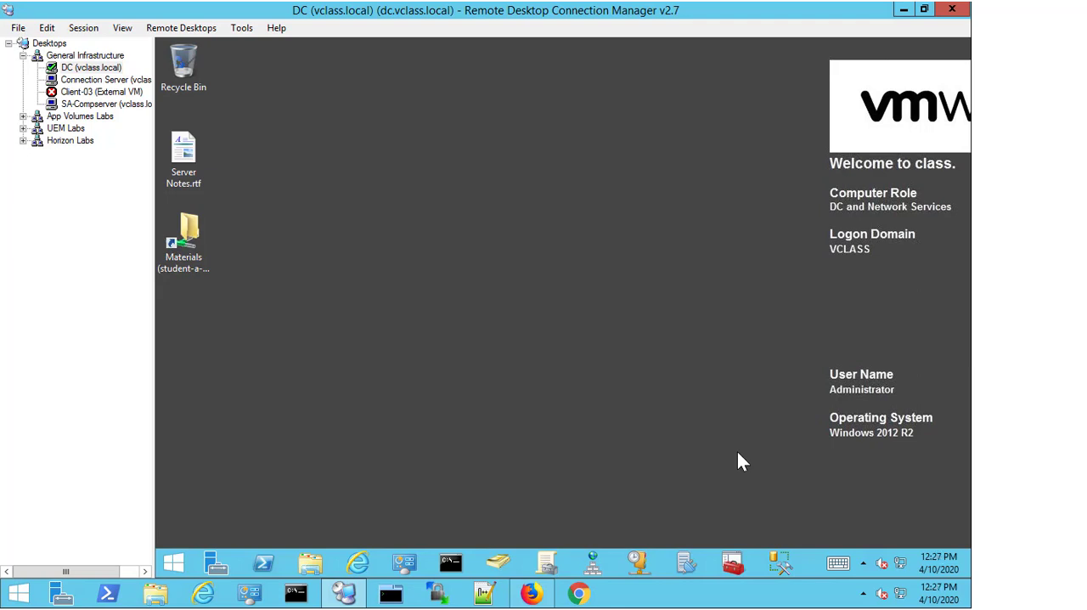
pyautogui.moveTo(356, 483)
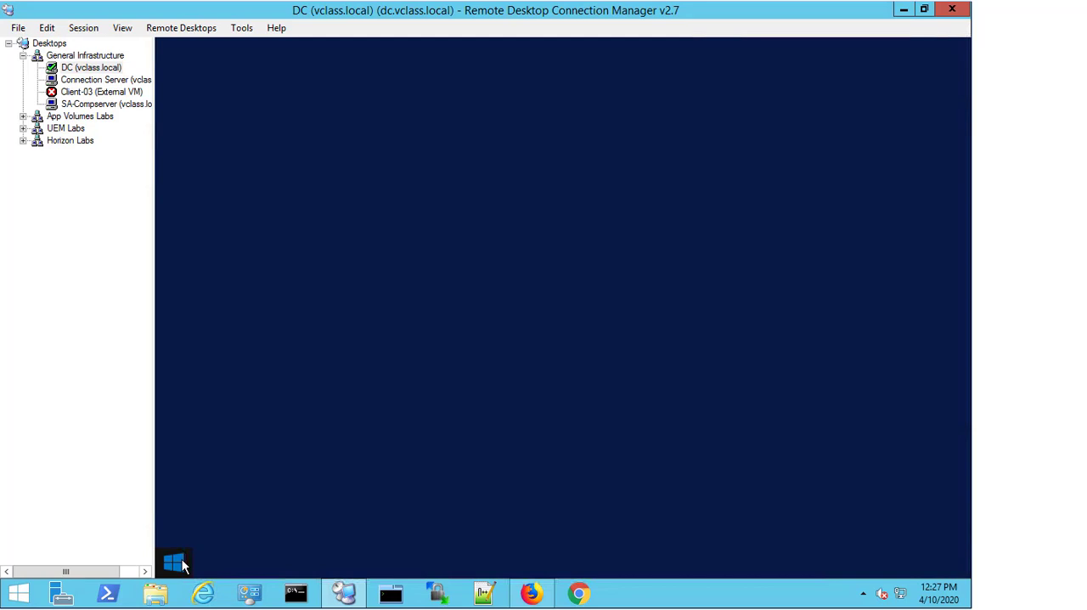
# Step: Launch mmc.exe from Start search and maximize the empty Console1 window
pyautogui.write('mmc.exe')
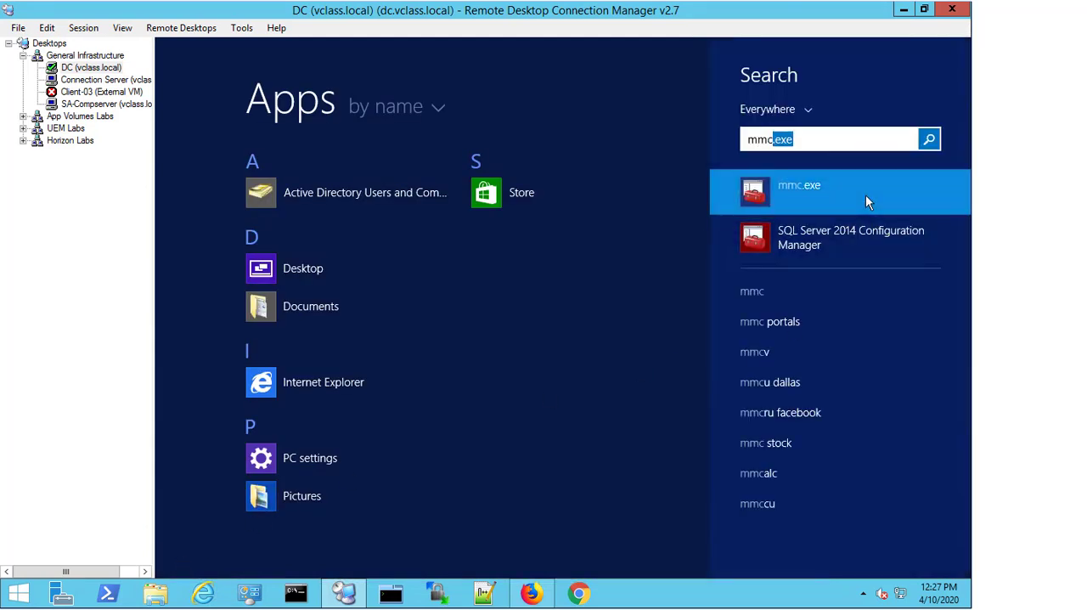
pyautogui.click(798, 190)
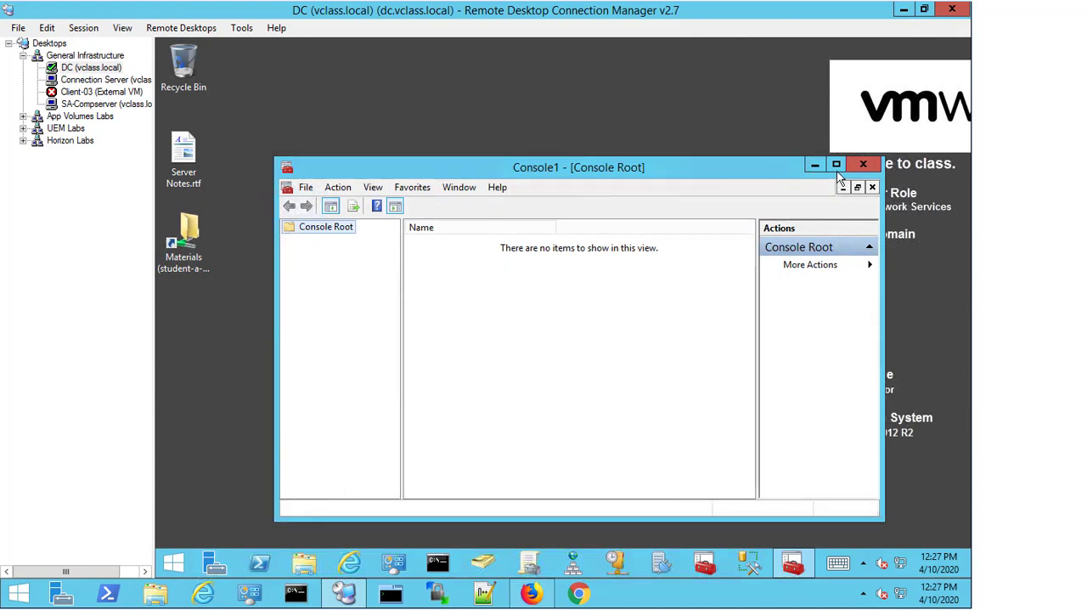
pyautogui.click(835, 163)
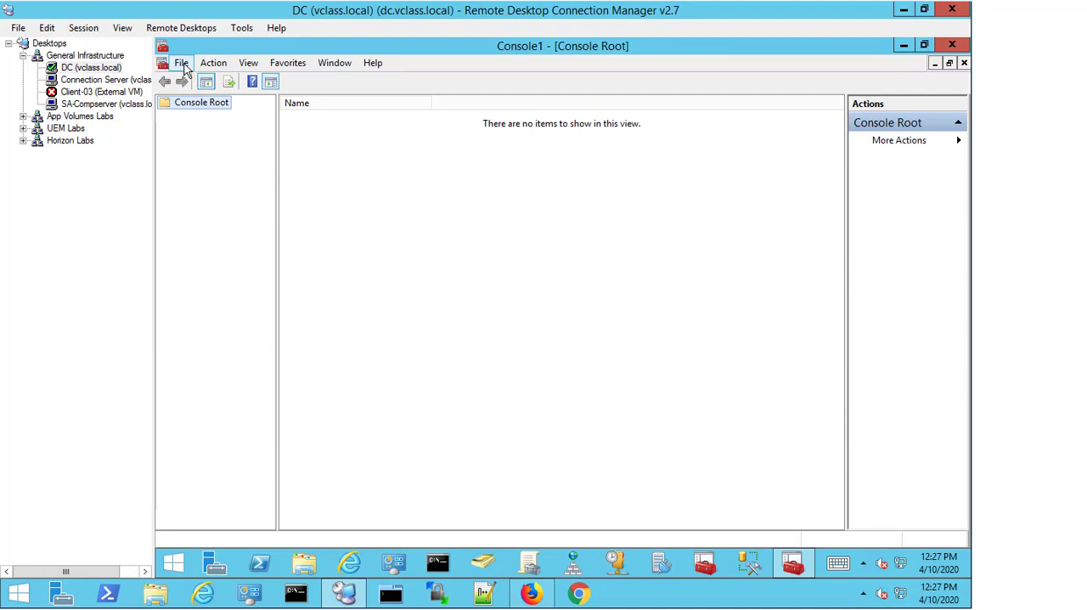
# Step: Add the Certificate Templates snap-in via File > Add/Remove Snap-in and confirm
pyautogui.click(180, 61)
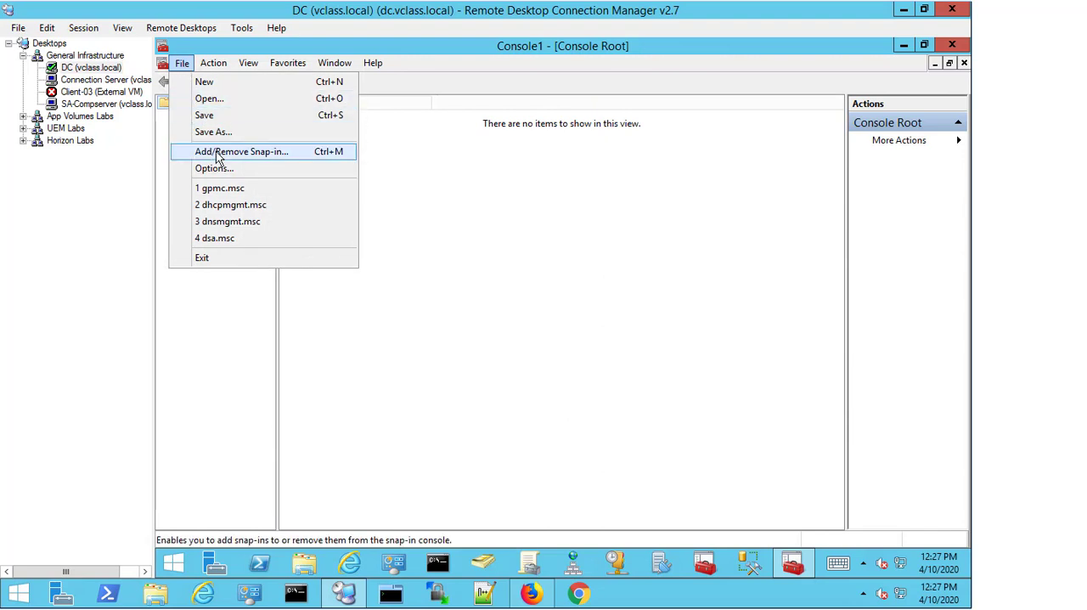
pyautogui.click(242, 151)
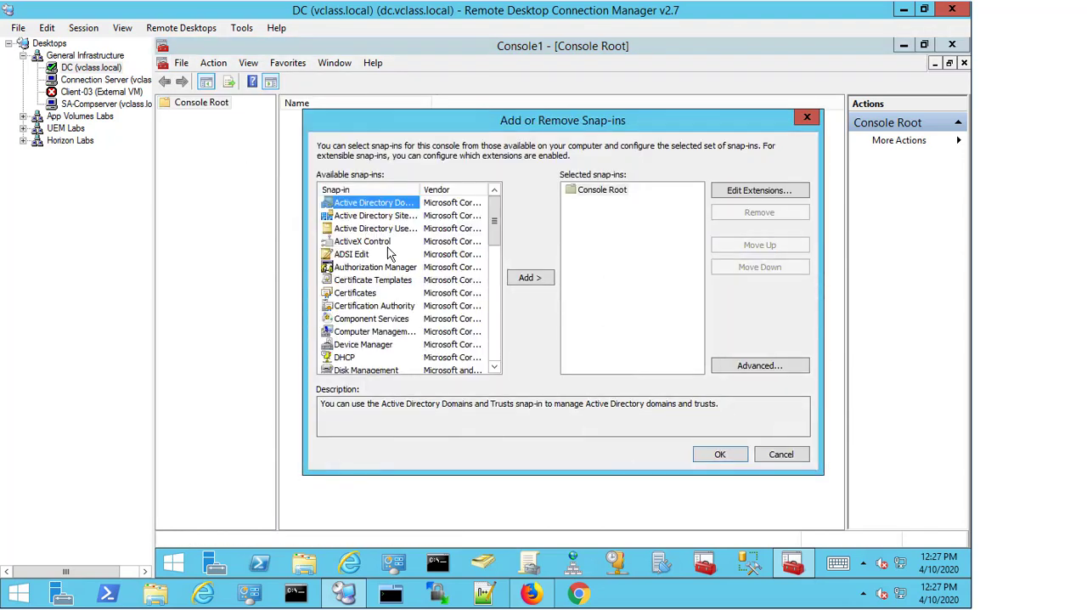
pyautogui.click(371, 278)
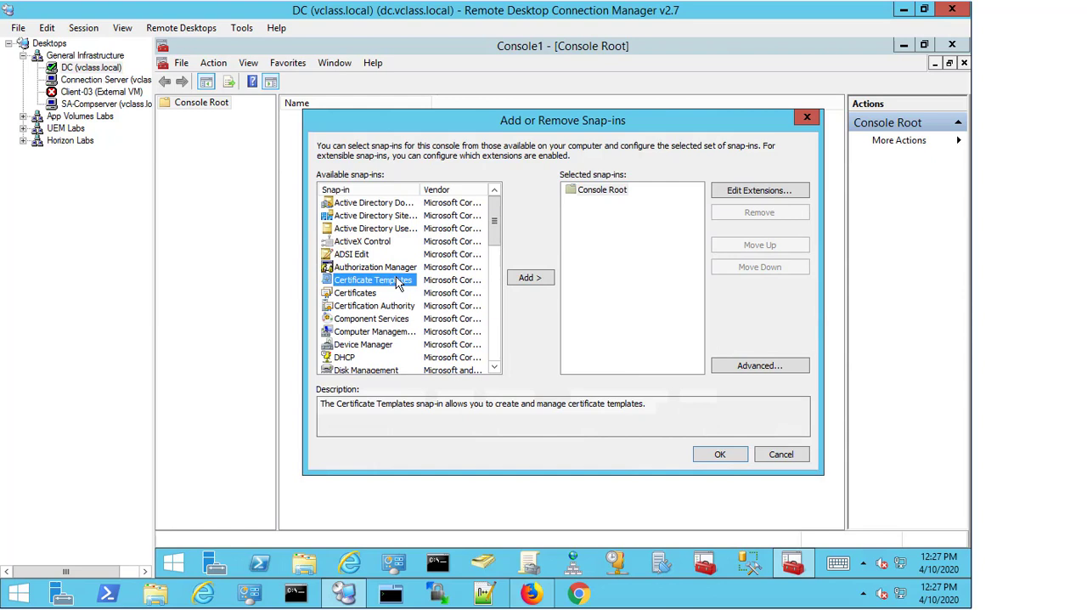
pyautogui.click(529, 279)
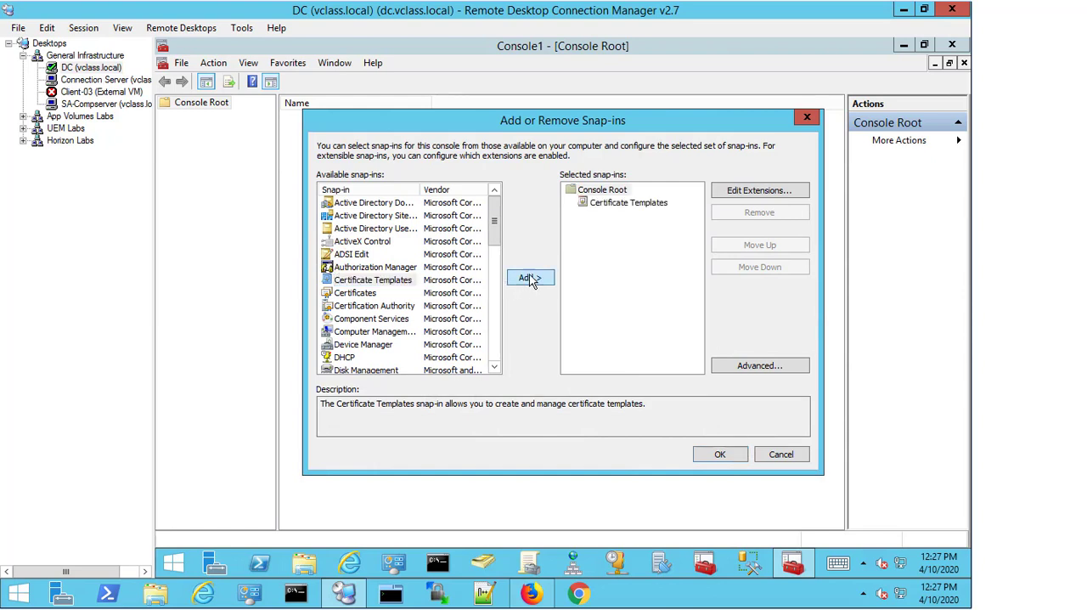
pyautogui.click(720, 453)
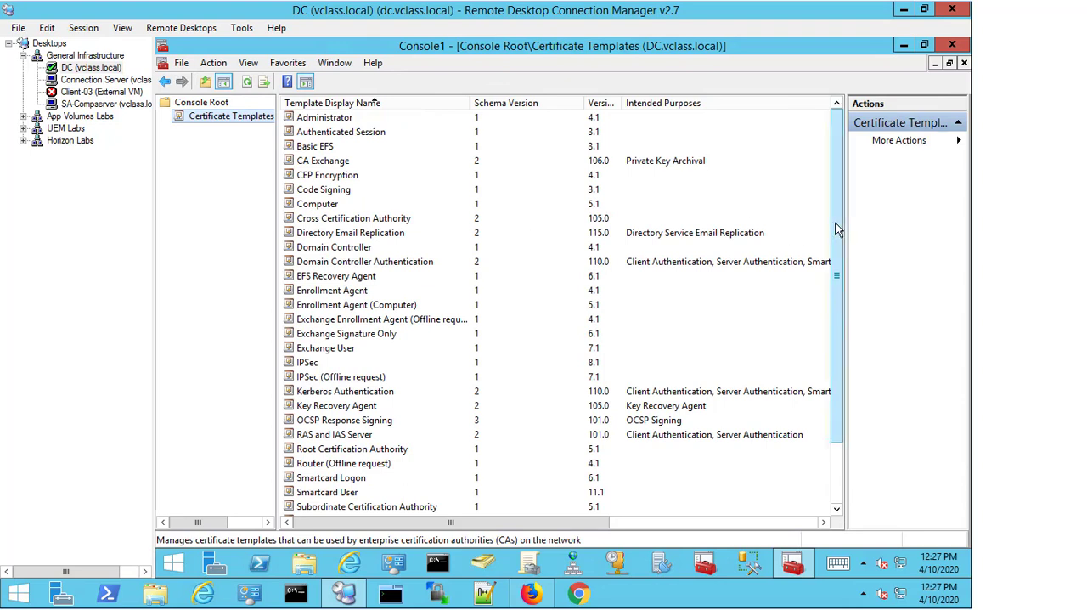
# Step: Duplicate the Web Server template, opening Properties of New Template on Compatibility
pyautogui.scroll(-3)
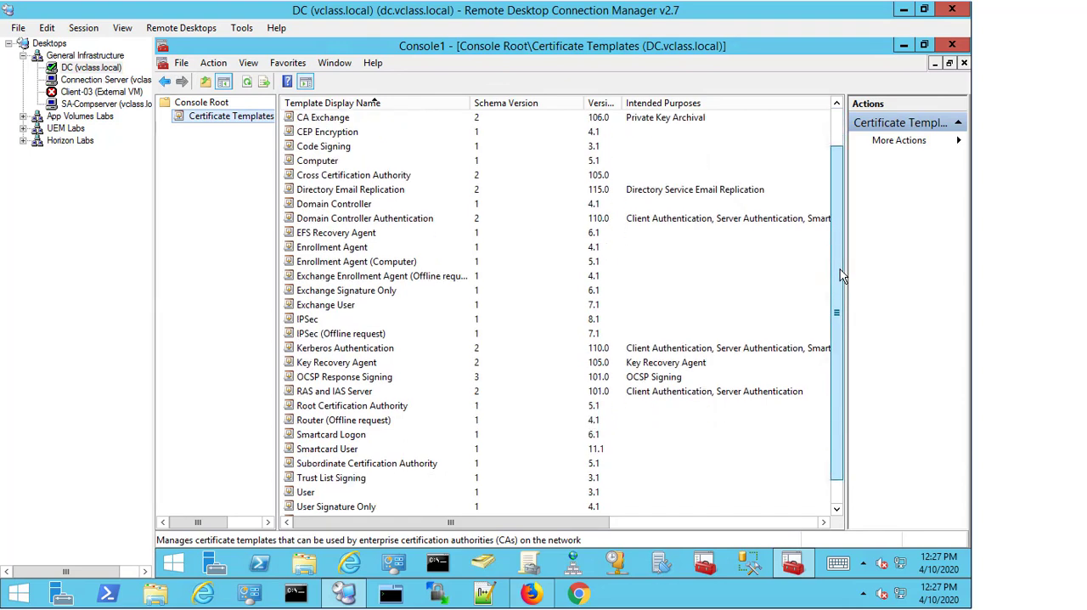
pyautogui.scroll(-3)
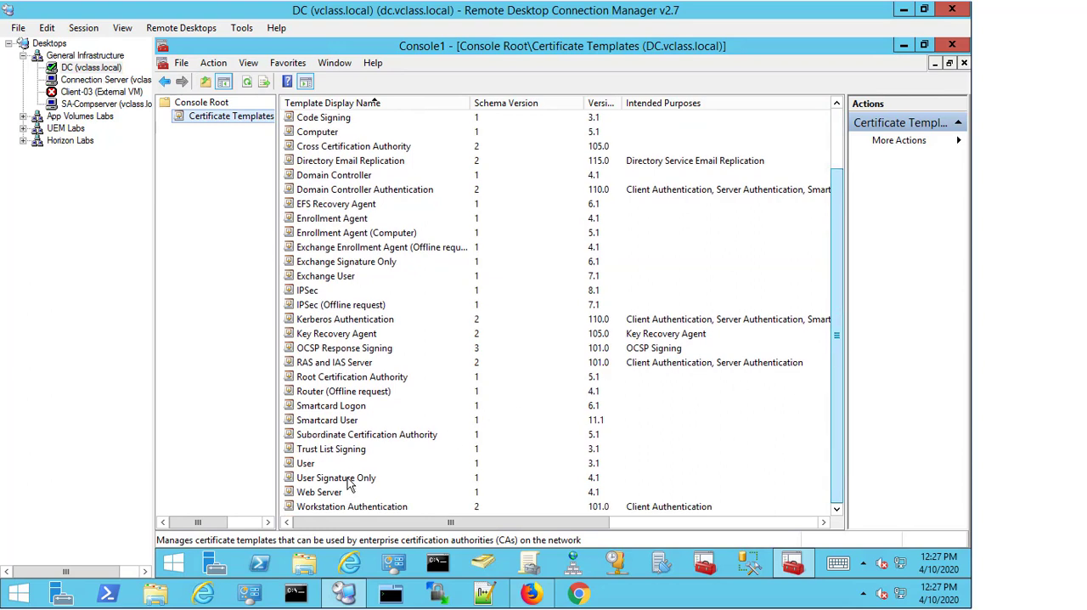
pyautogui.click(320, 492)
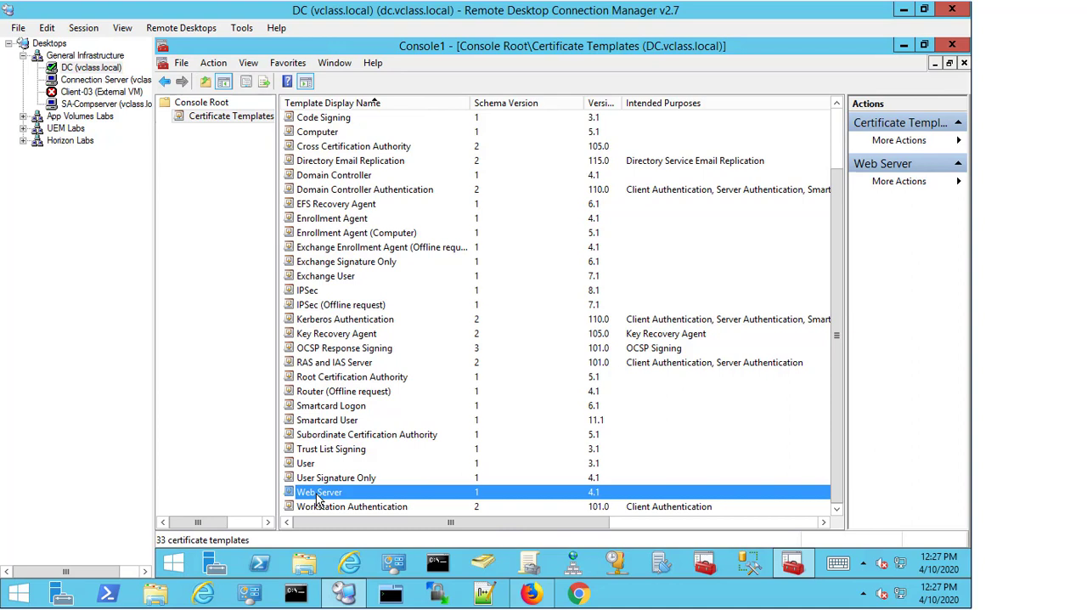
pyautogui.rightClick(319, 492)
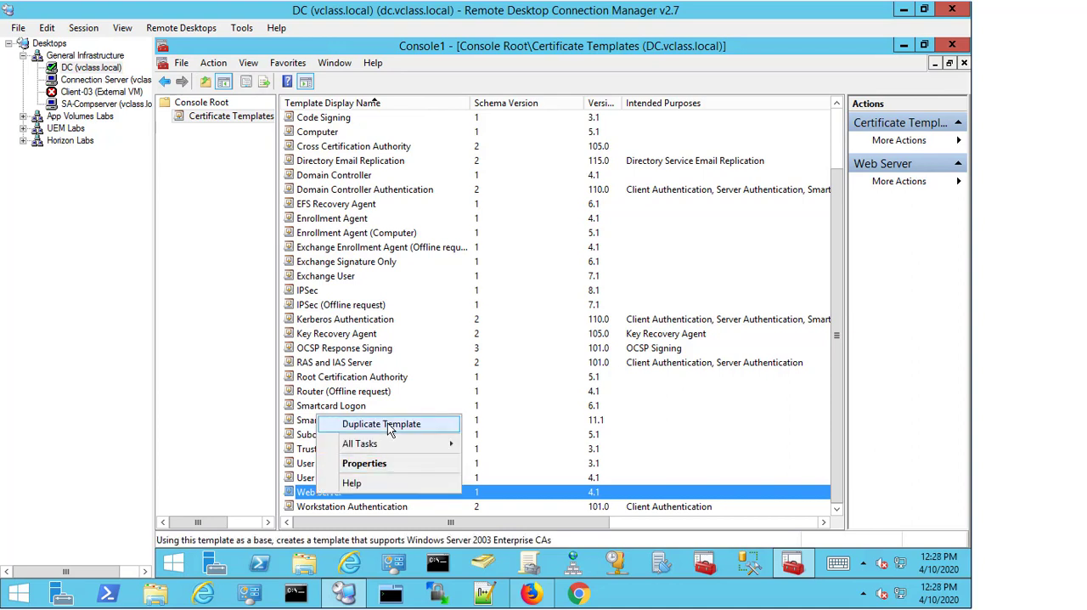
pyautogui.click(380, 423)
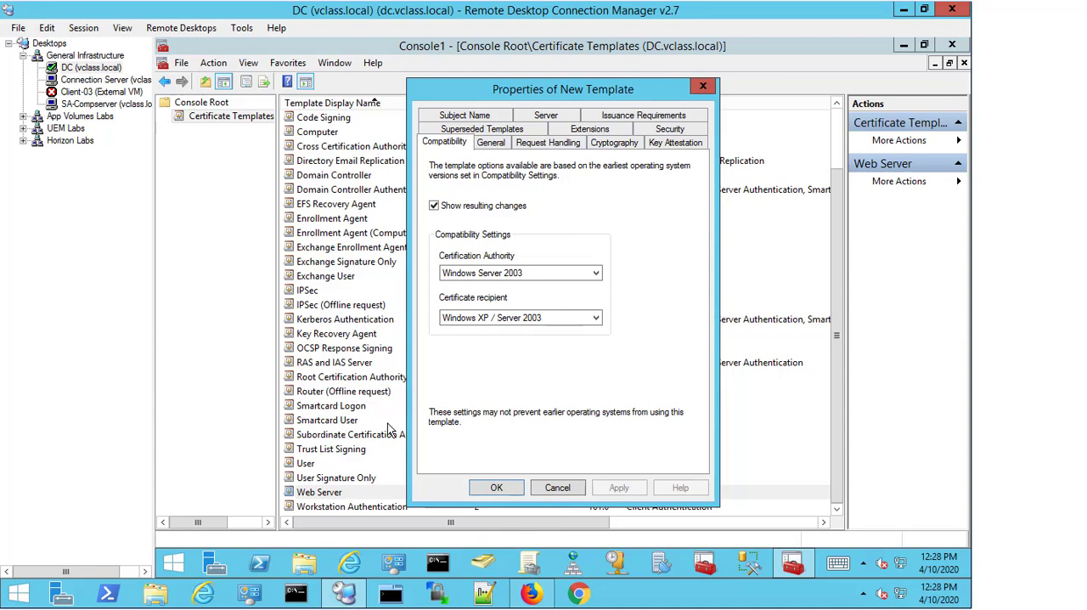
pyautogui.moveTo(639, 262)
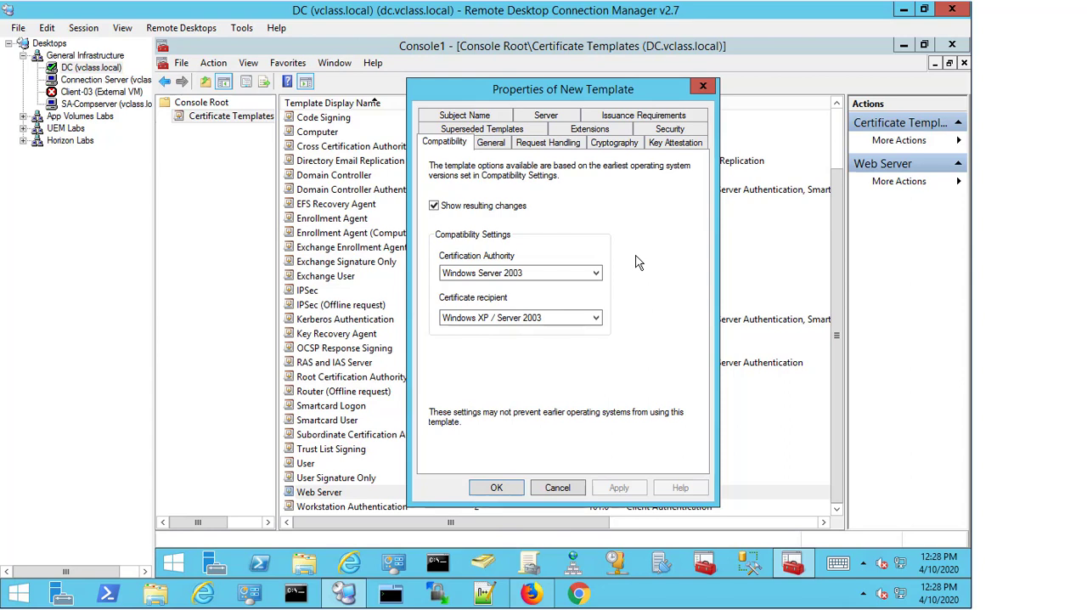
pyautogui.click(519, 272)
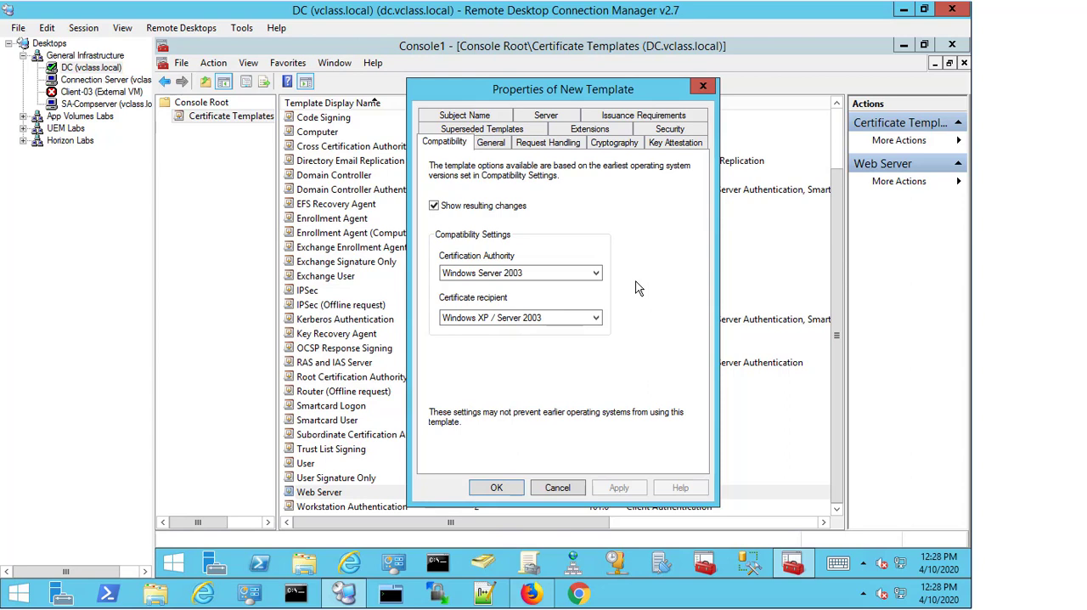
pyautogui.moveTo(597, 275)
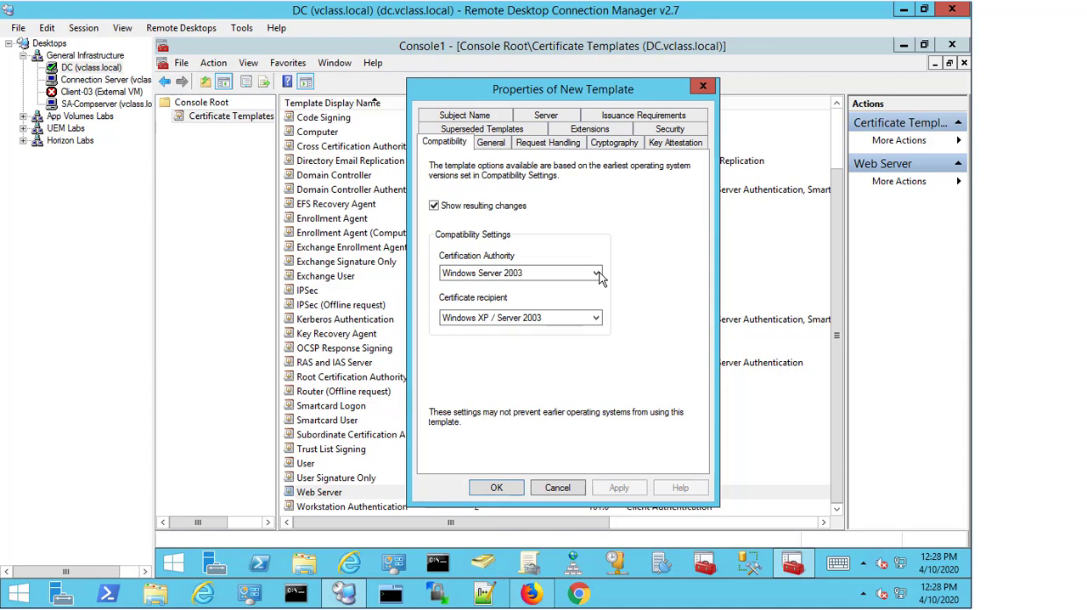
# Step: Set Certification Authority to Windows Server 2008 R2 and recipient to Windows 7 / Server 2008 R2, accepting changes
pyautogui.click(520, 272)
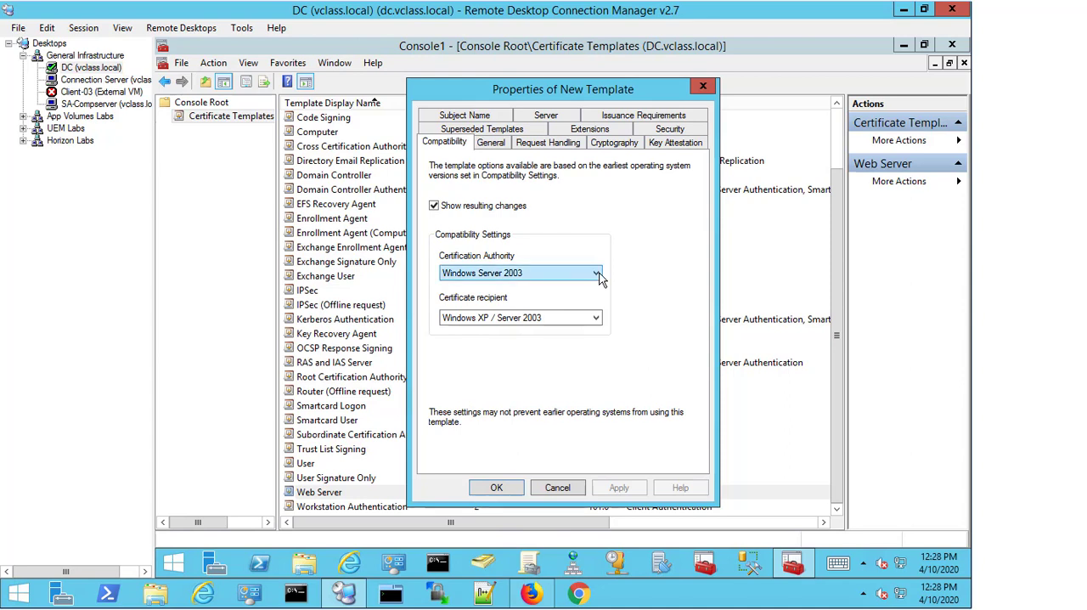
pyautogui.click(596, 272)
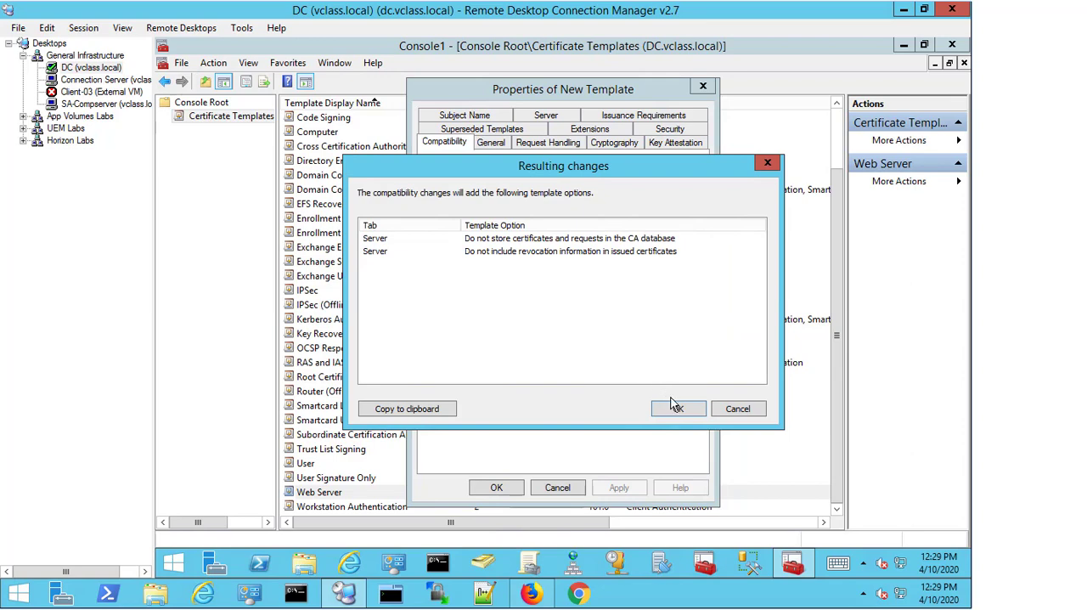
pyautogui.click(676, 407)
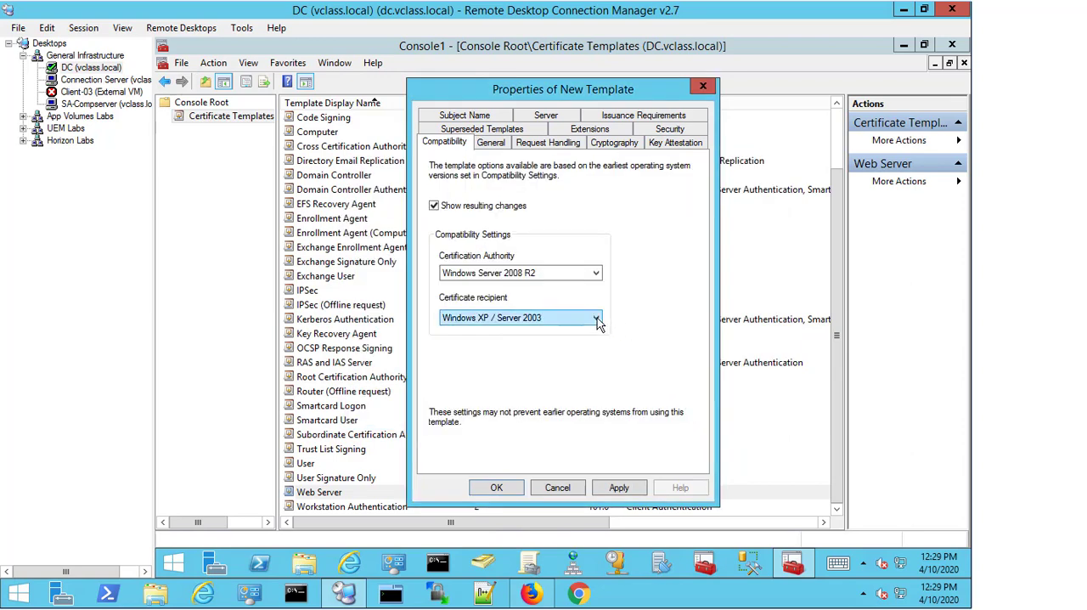
pyautogui.click(596, 316)
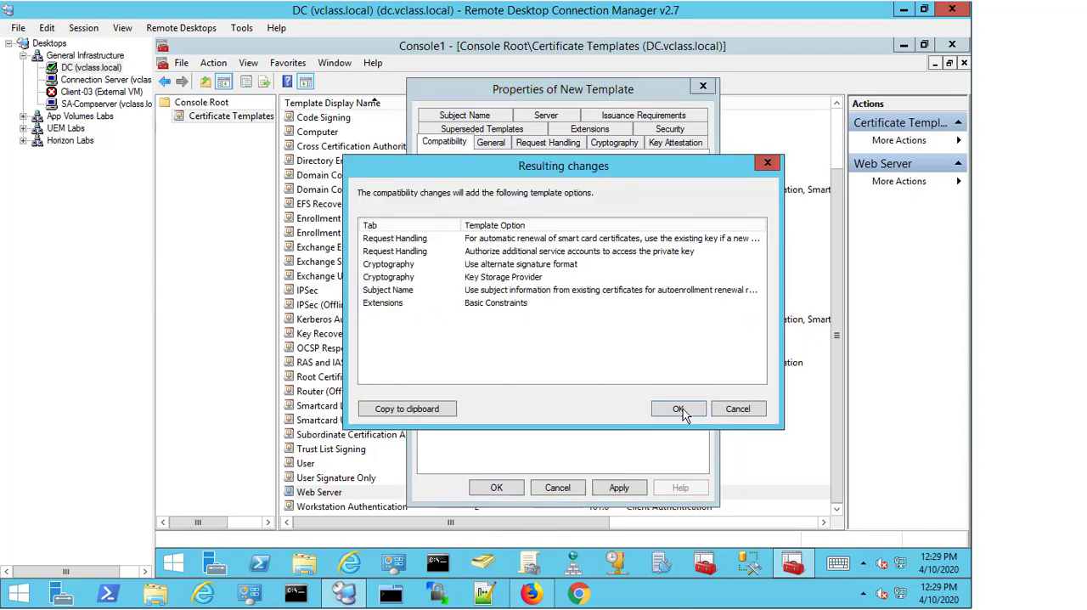
pyautogui.click(679, 408)
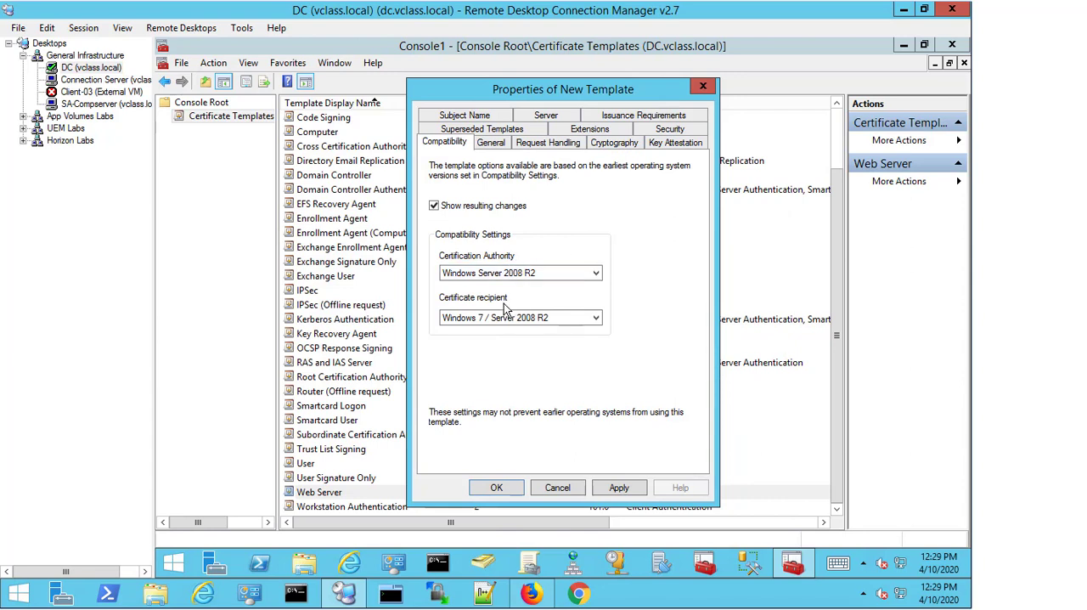
pyautogui.moveTo(615, 353)
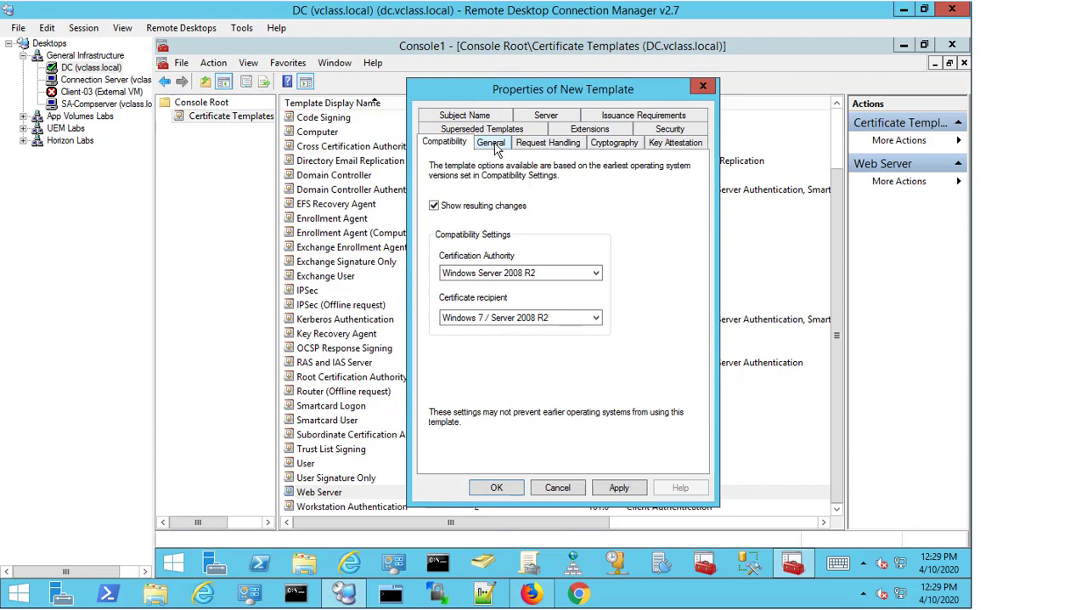
# Step: On General, set the template display name to Connection Server Certificate Template
pyautogui.click(491, 143)
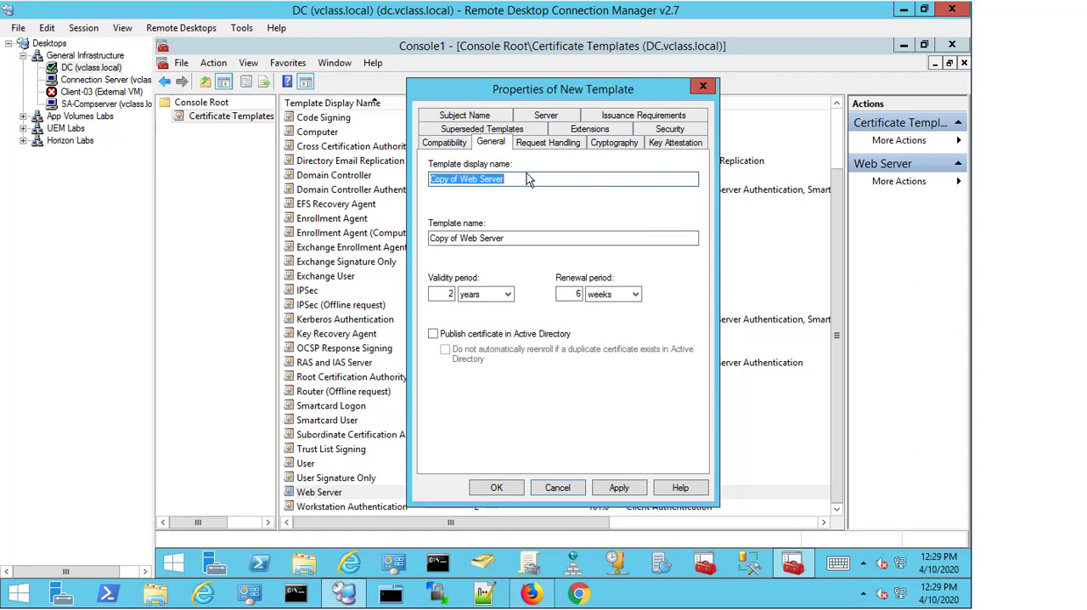
pyautogui.write('Connection')
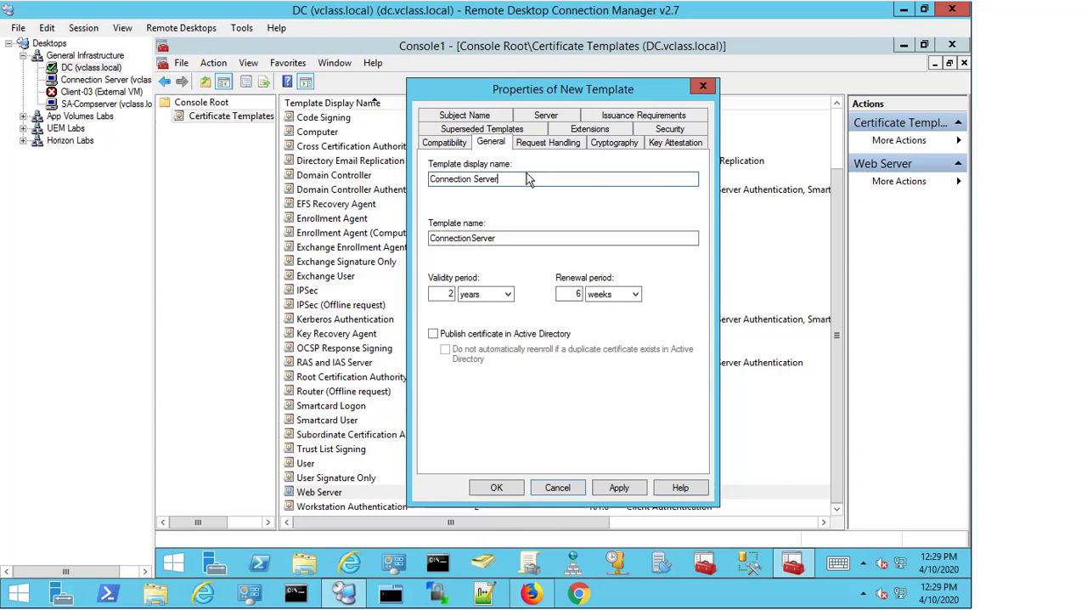
pyautogui.write('Certificate Te')
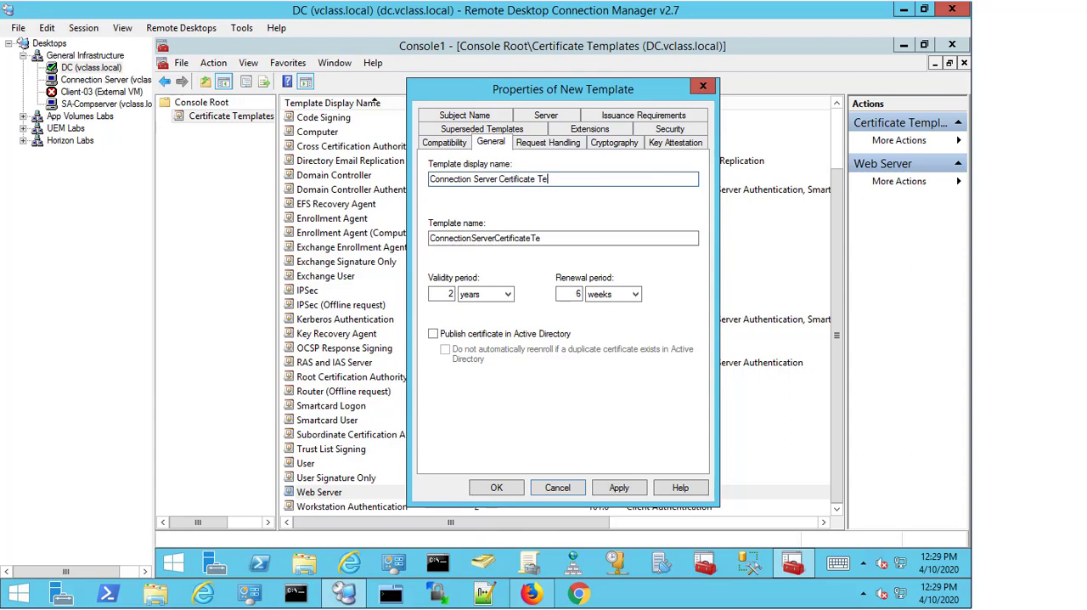
pyautogui.write('mplate')
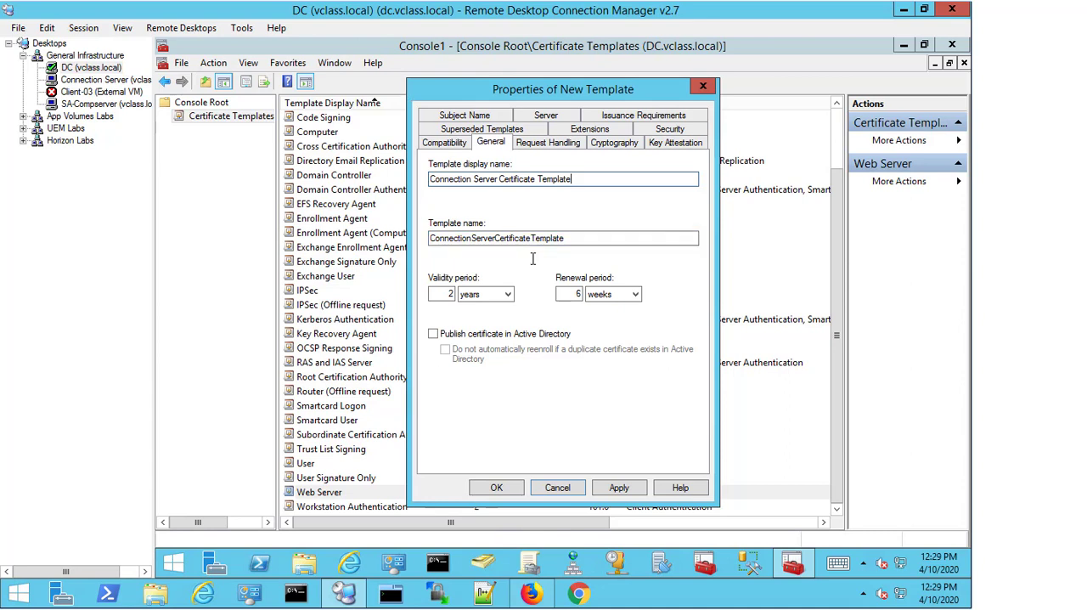
pyautogui.moveTo(510, 303)
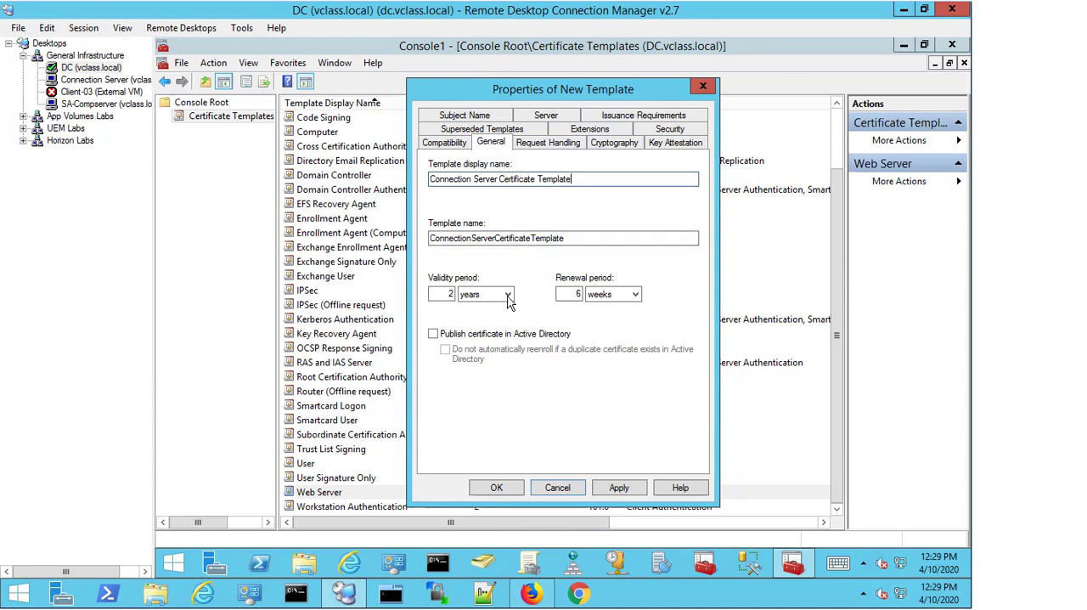
pyautogui.moveTo(557, 152)
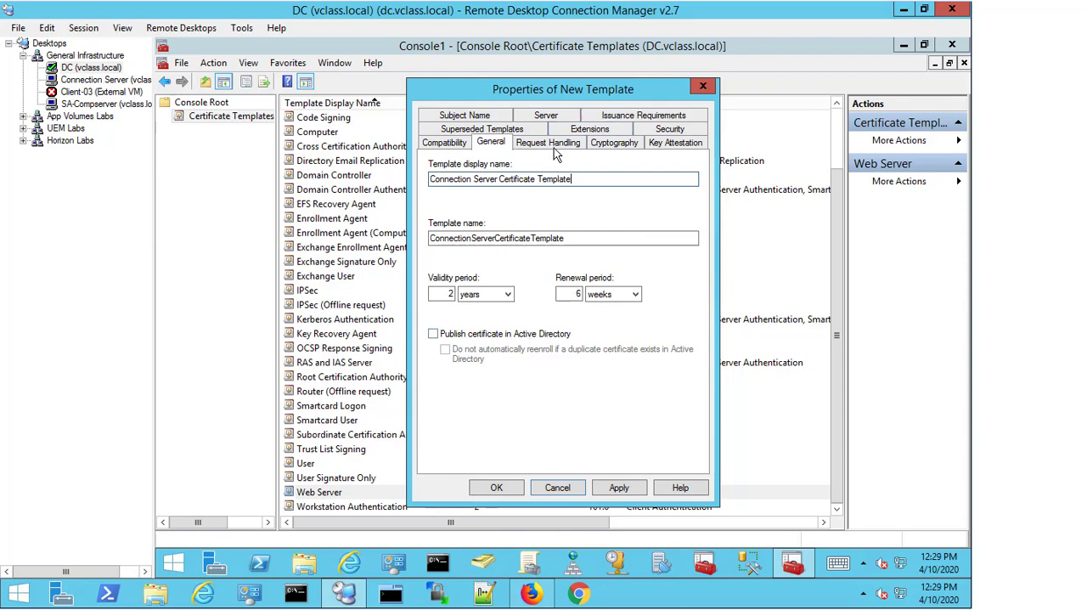
# Step: On Request Handling, allow the private key to be exported, then view Cryptography settings
pyautogui.click(546, 143)
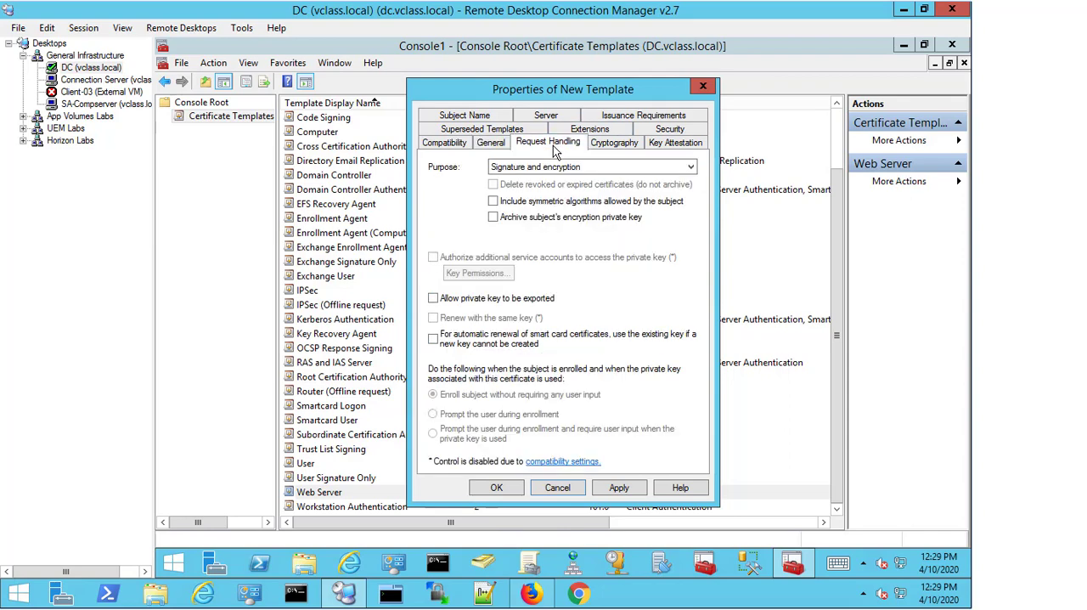
pyautogui.moveTo(591, 247)
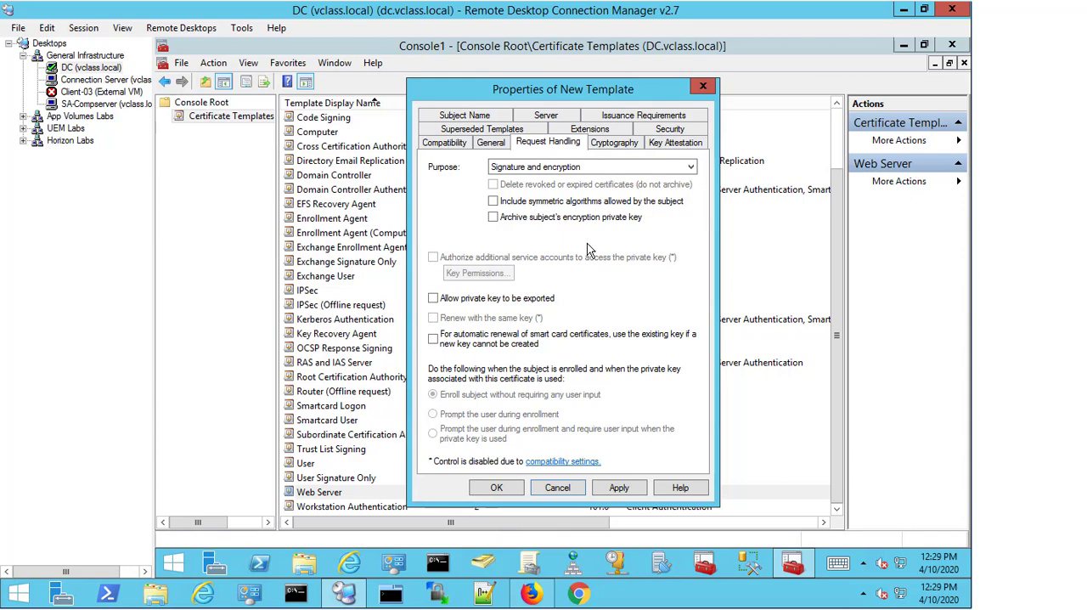
pyautogui.moveTo(581, 295)
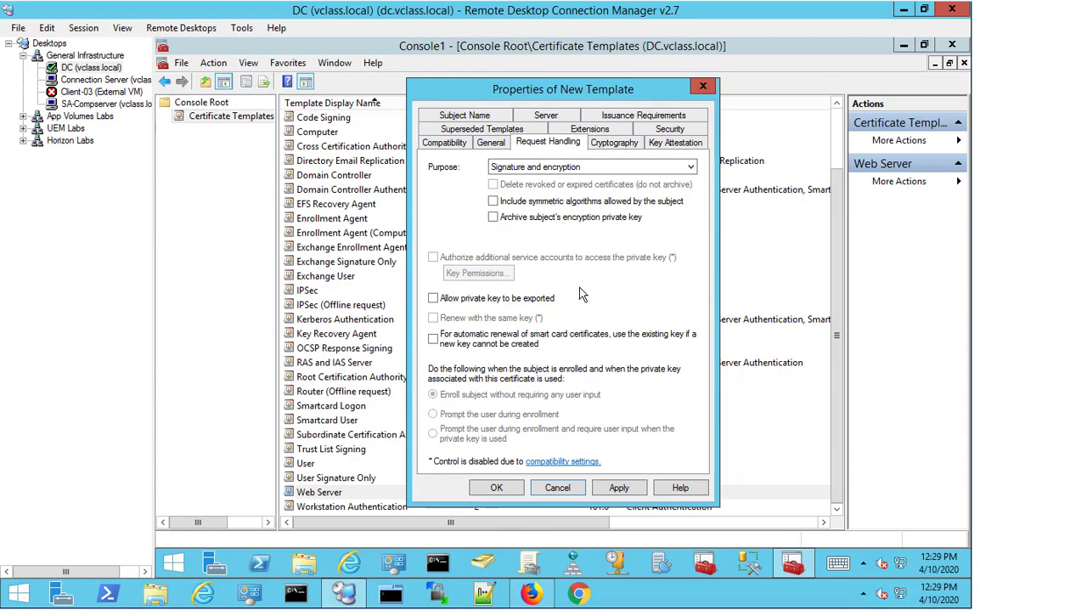
pyautogui.click(433, 298)
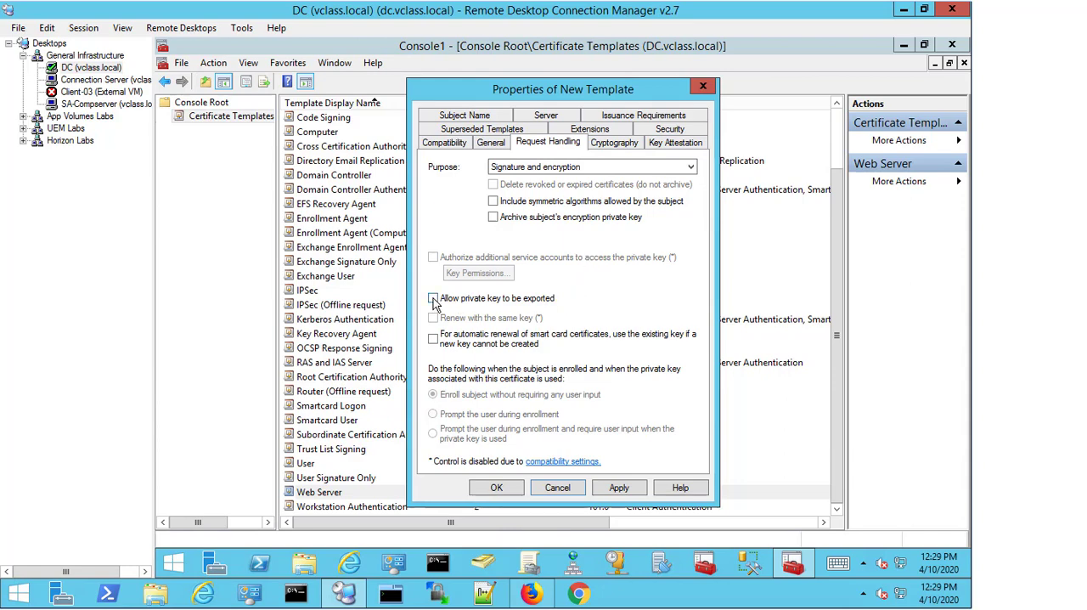
pyautogui.click(433, 299)
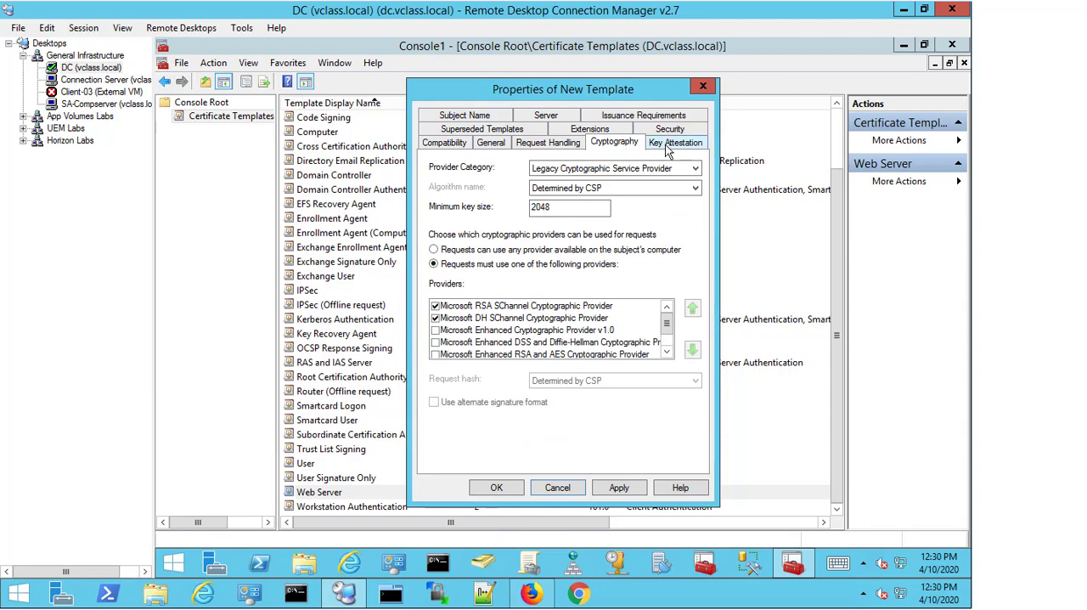
# Step: On Security, grant Authenticated Users the Enroll permission after viewing Key Attestation
pyautogui.click(676, 142)
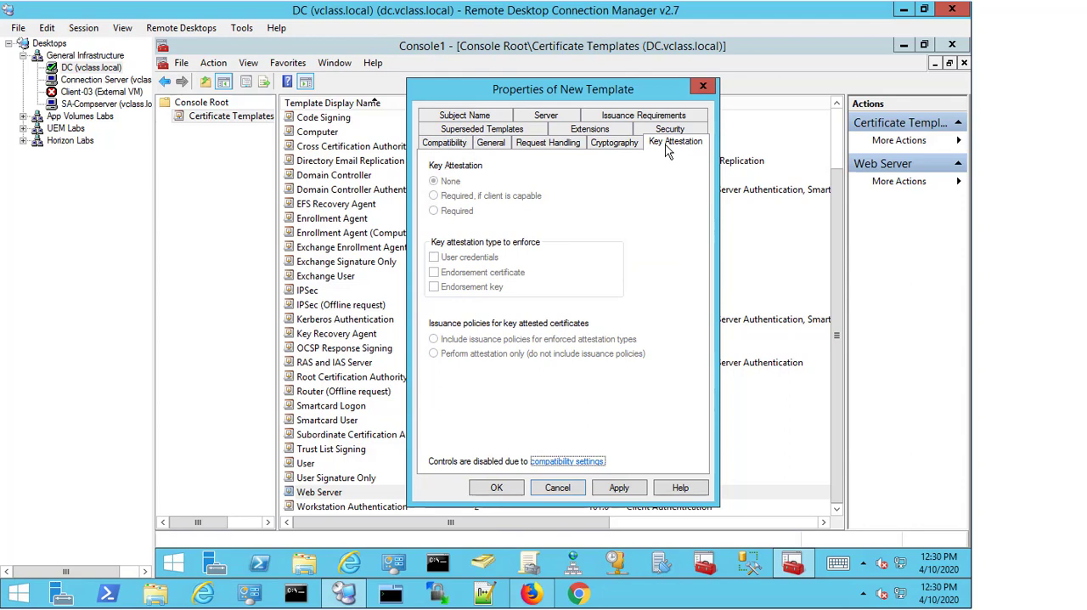
pyautogui.click(669, 141)
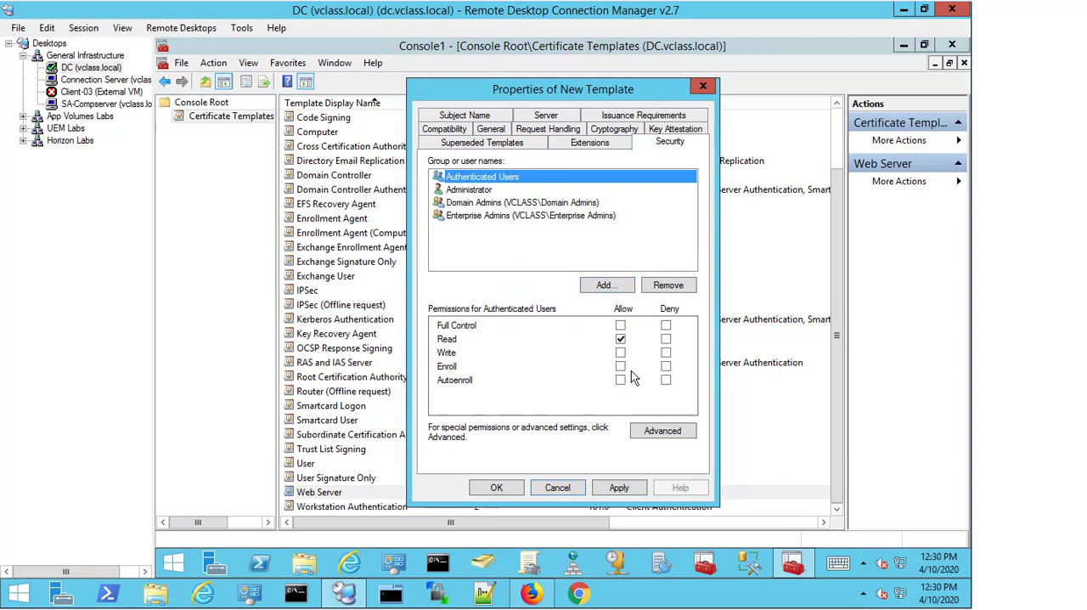
pyautogui.click(620, 367)
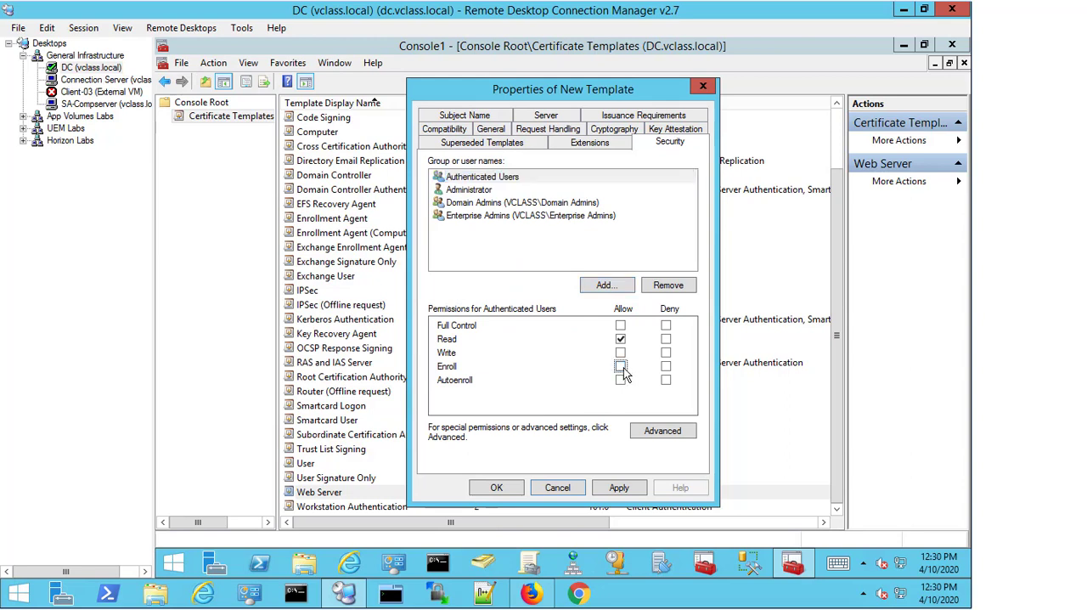
pyautogui.click(620, 367)
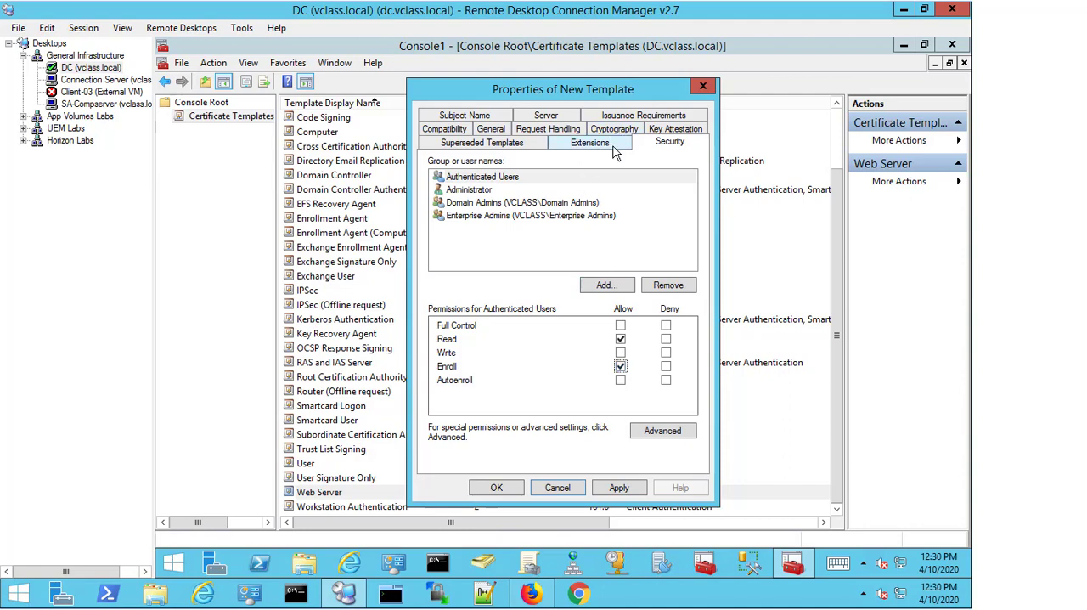
# Step: Review Extensions, Superseded Templates, Subject Name, Server and Issuance Requirements, then save with OK
pyautogui.click(589, 143)
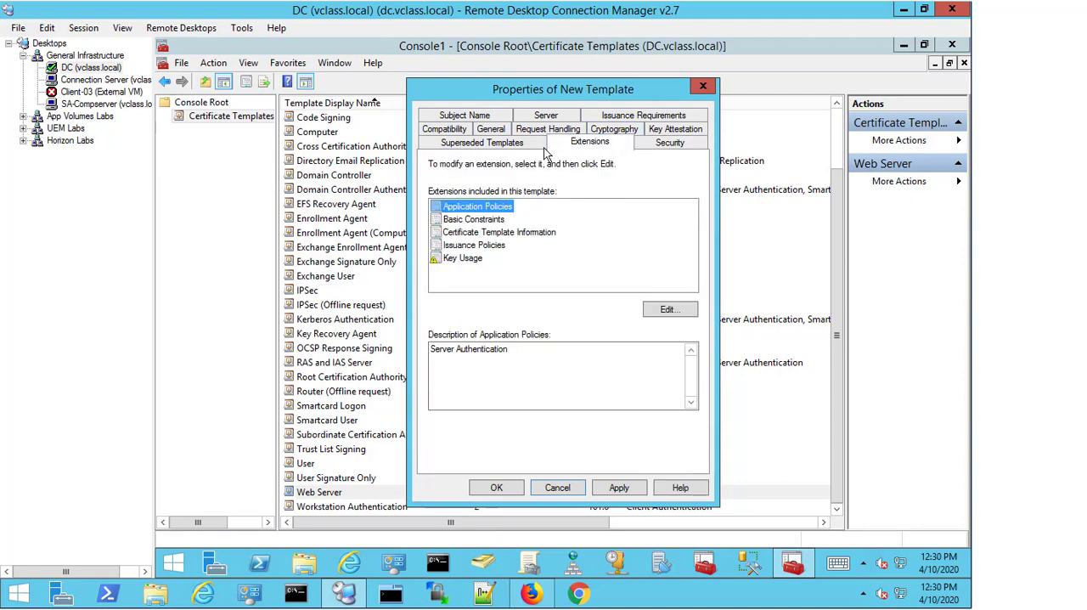
pyautogui.click(482, 143)
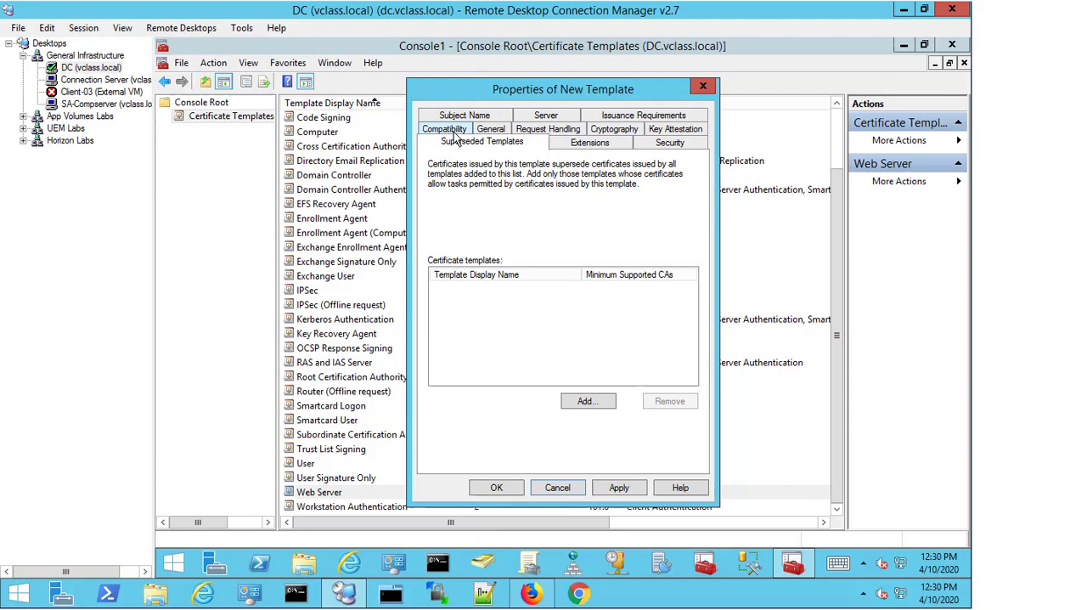
pyautogui.click(443, 129)
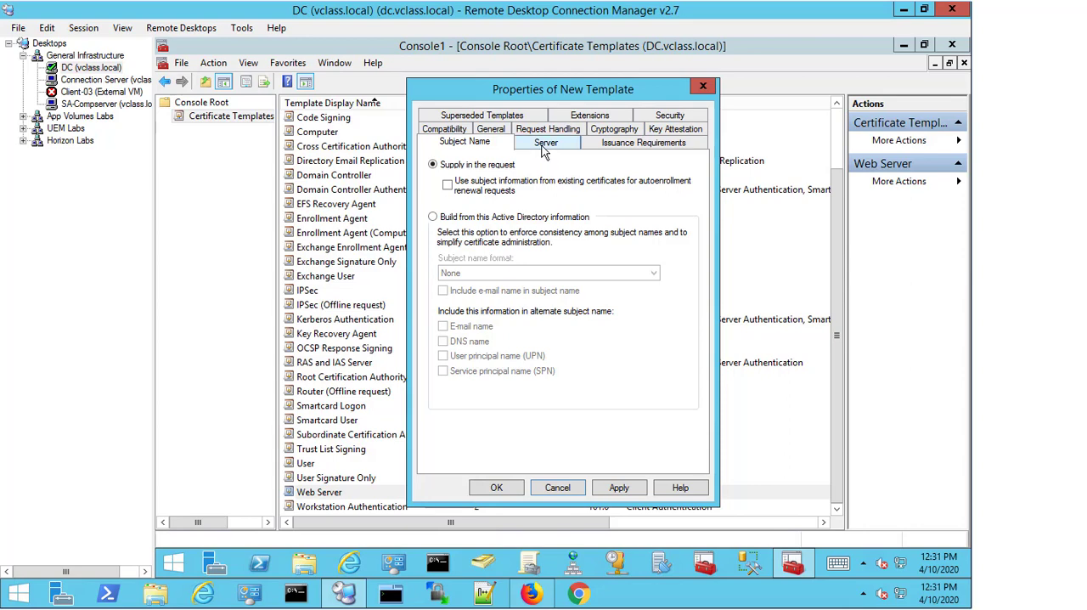
pyautogui.click(547, 142)
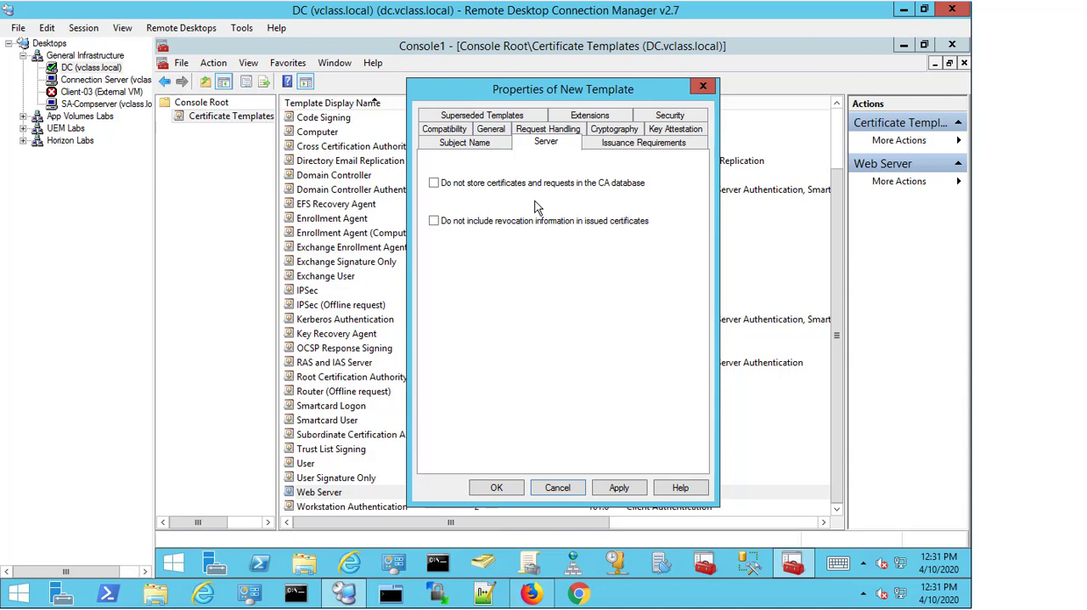
pyautogui.moveTo(539, 238)
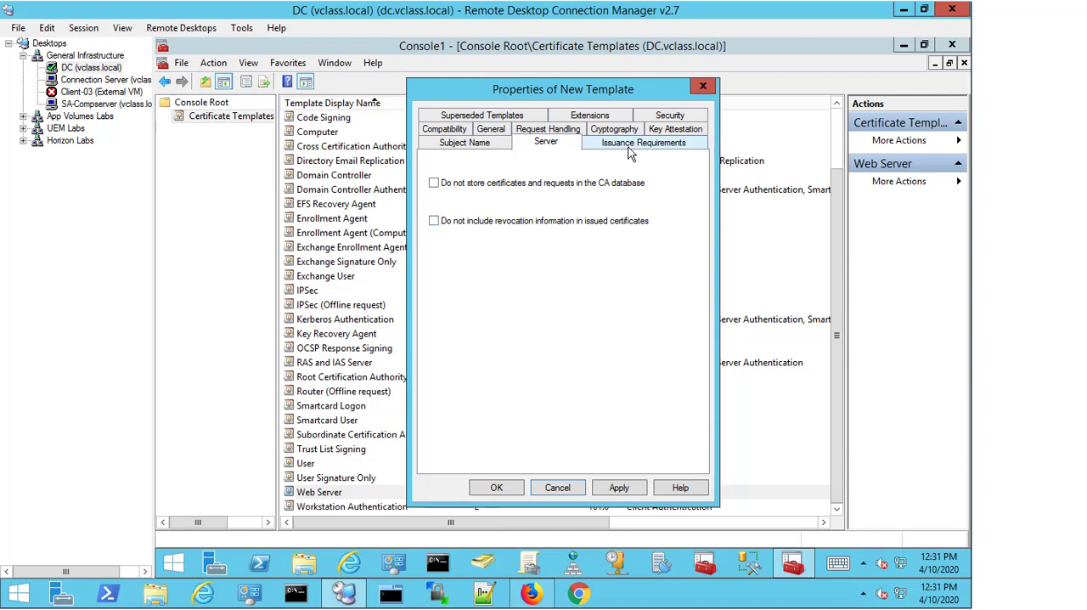
pyautogui.click(643, 143)
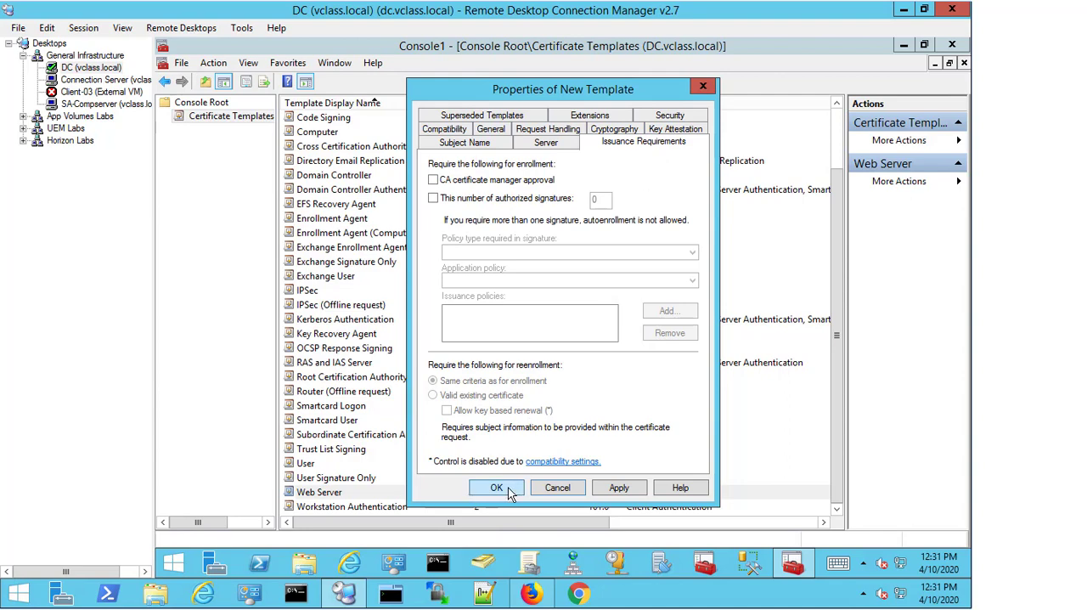
pyautogui.click(496, 485)
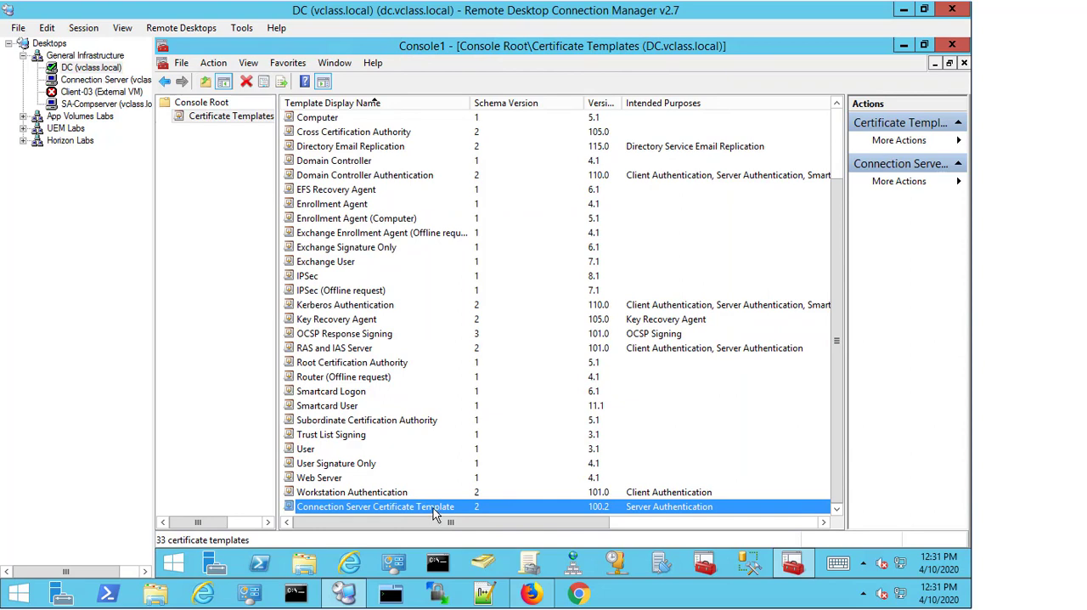
pyautogui.moveTo(404, 442)
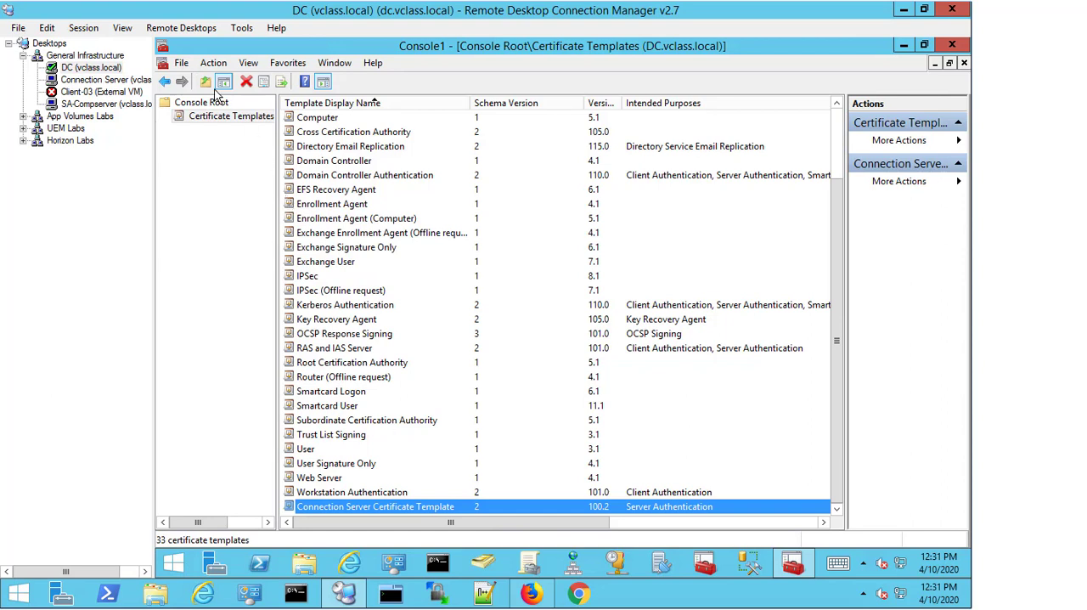
# Step: Open the console's File menu
pyautogui.click(180, 61)
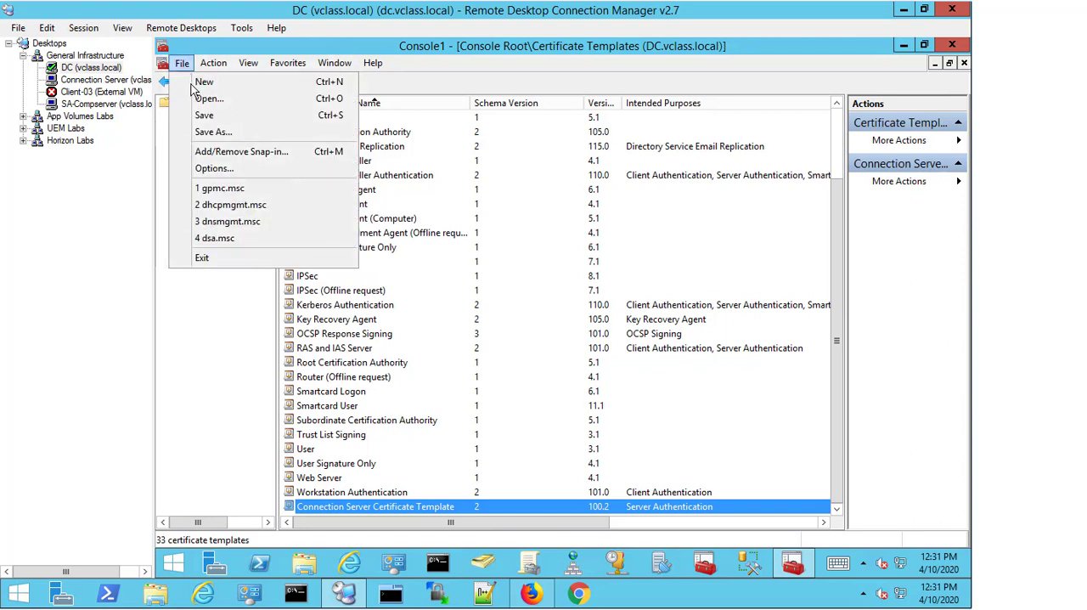
# Step: Add the Certification Authority snap-in for the local computer and confirm
pyautogui.click(241, 151)
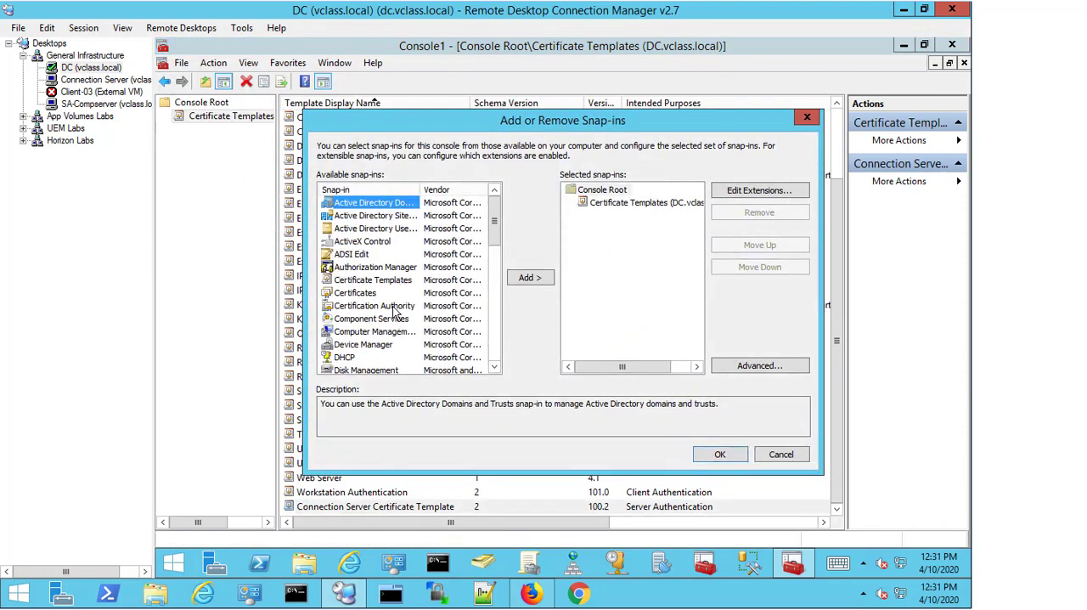
pyautogui.click(373, 306)
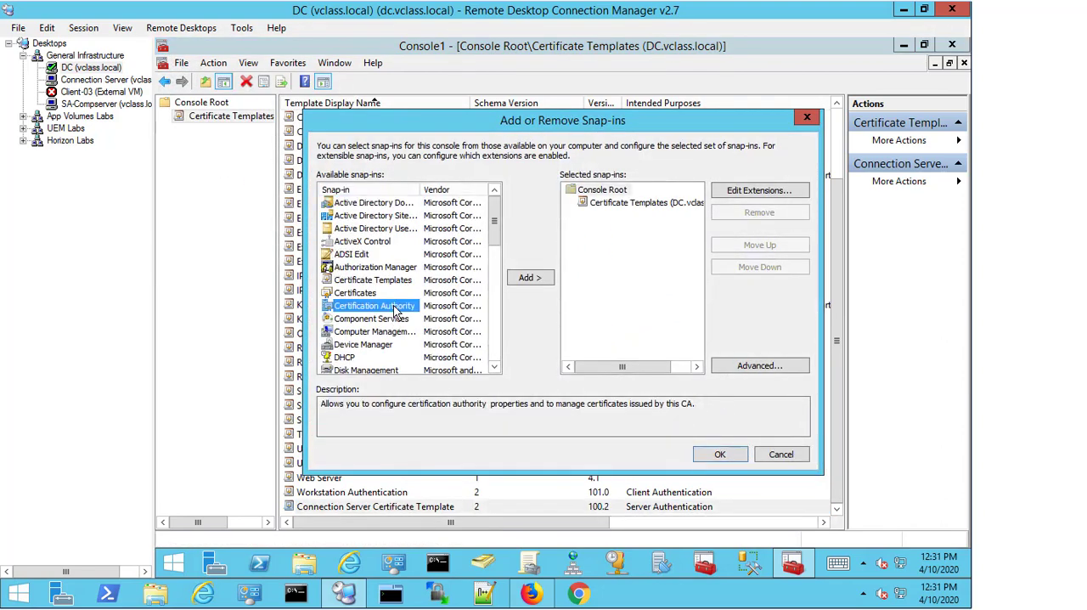
pyautogui.click(530, 278)
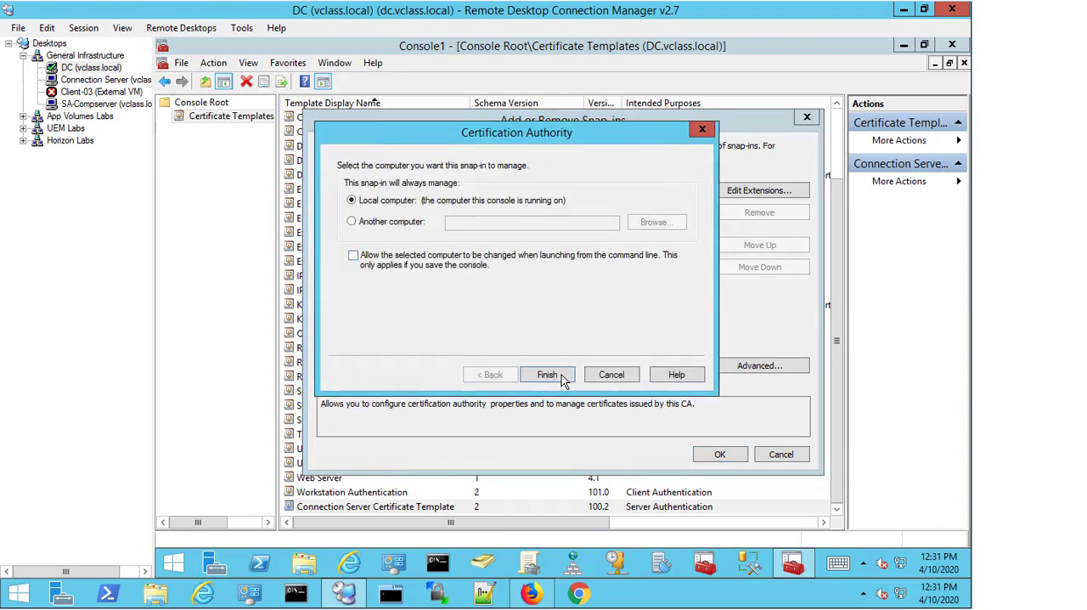
pyautogui.click(547, 376)
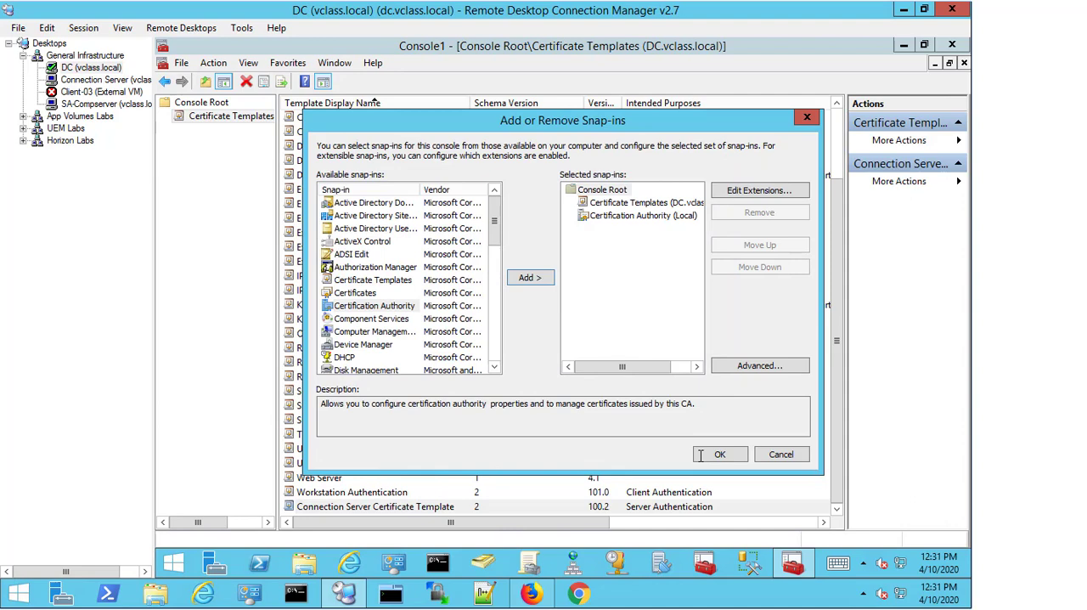
pyautogui.click(720, 453)
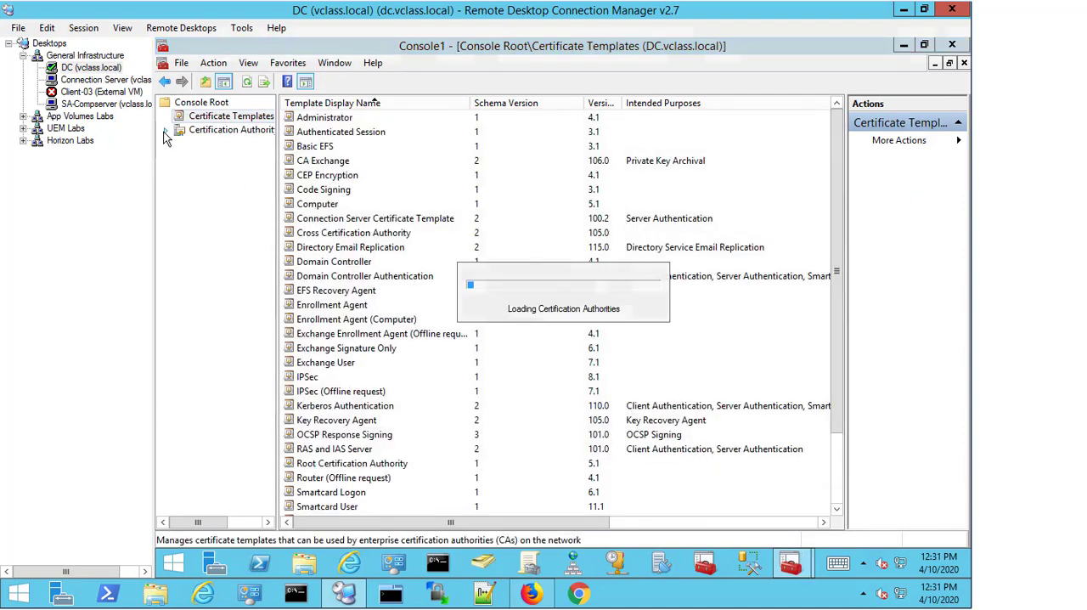
# Step: Expand the Certification Authority tree down to the vclass-DC-CA authority and its folders
pyautogui.click(167, 129)
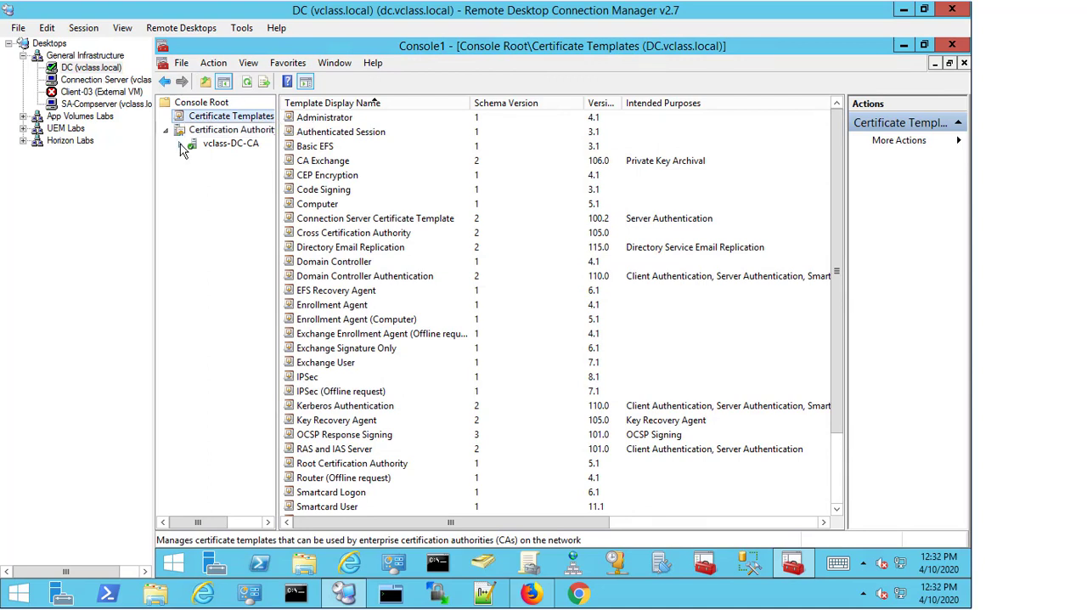
pyautogui.click(180, 143)
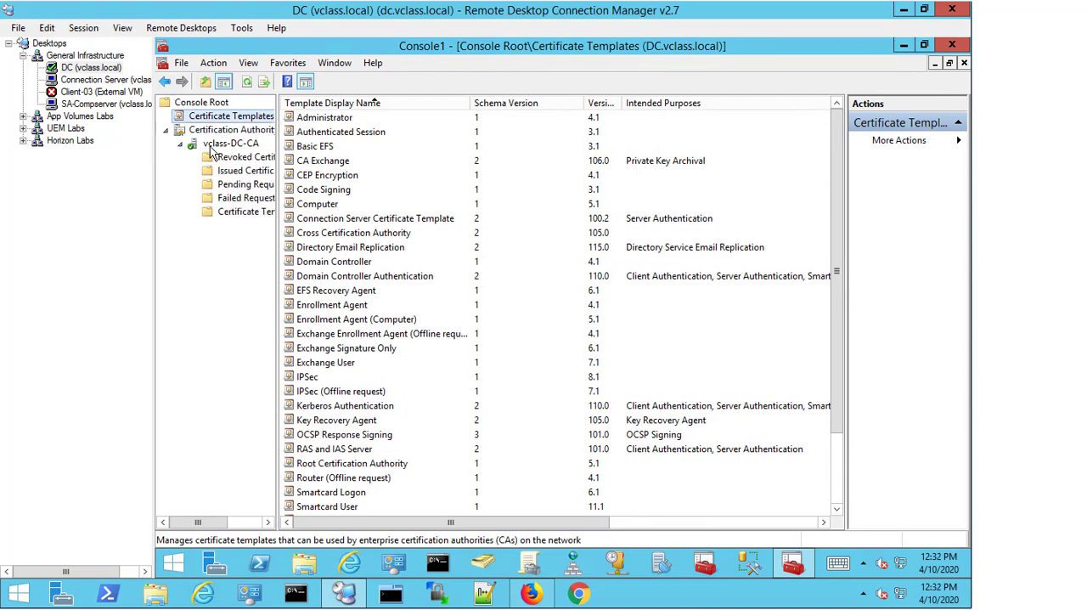
pyautogui.click(231, 143)
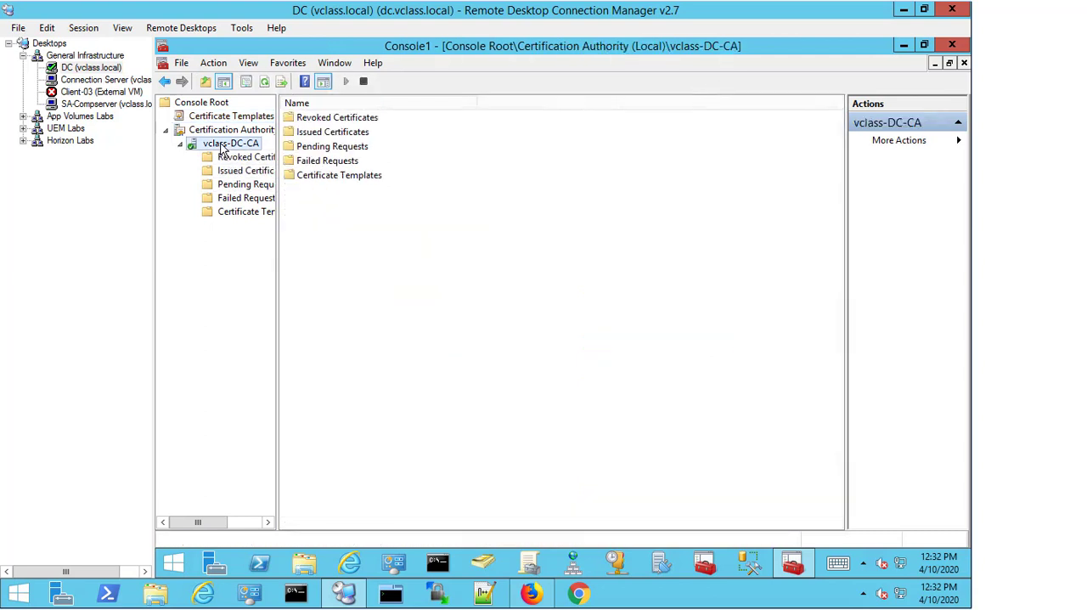
pyautogui.rightClick(231, 142)
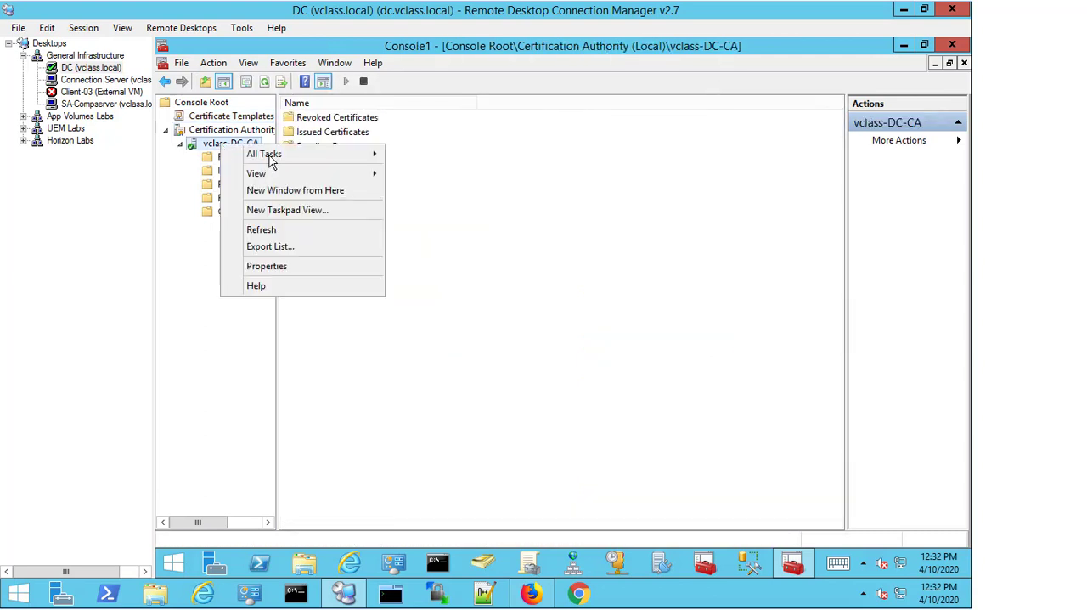
pyautogui.moveTo(265, 154)
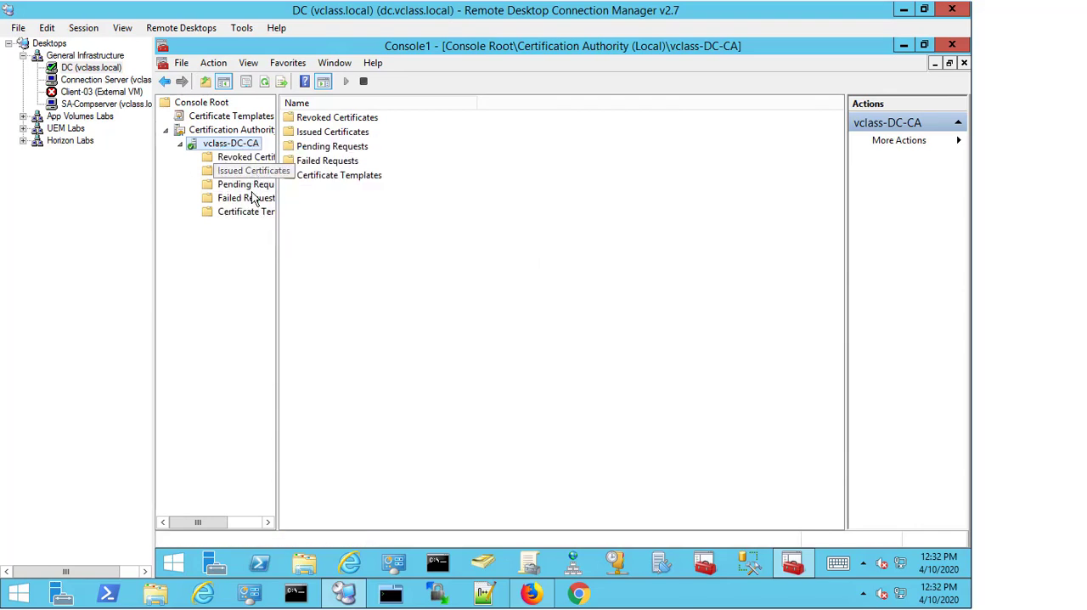
# Step: From the CA's Certificate Templates folder, start New > Certificate Template to Issue
pyautogui.click(244, 211)
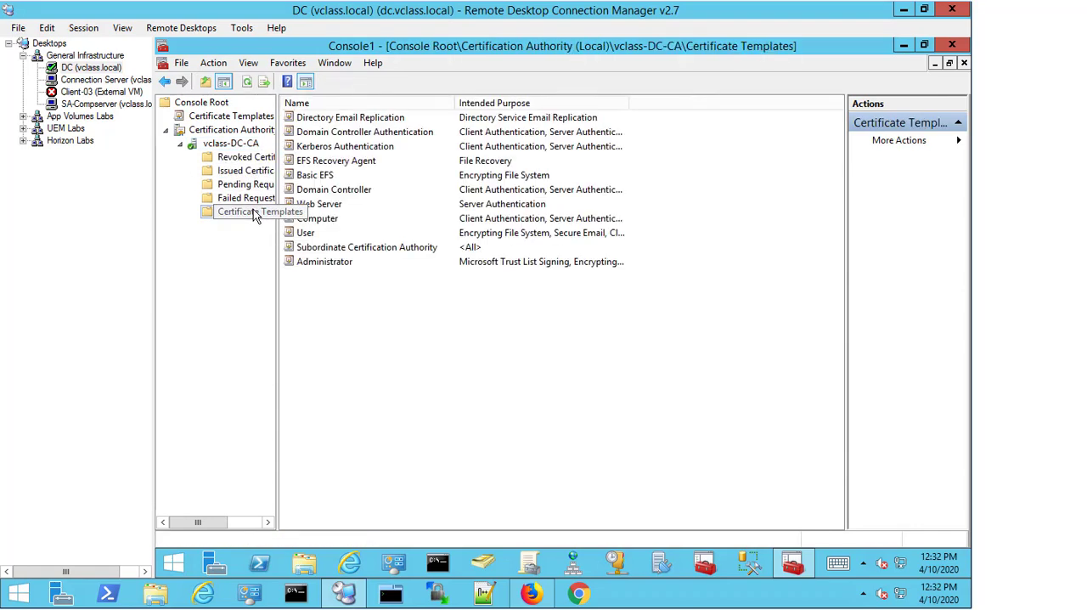
pyautogui.rightClick(258, 210)
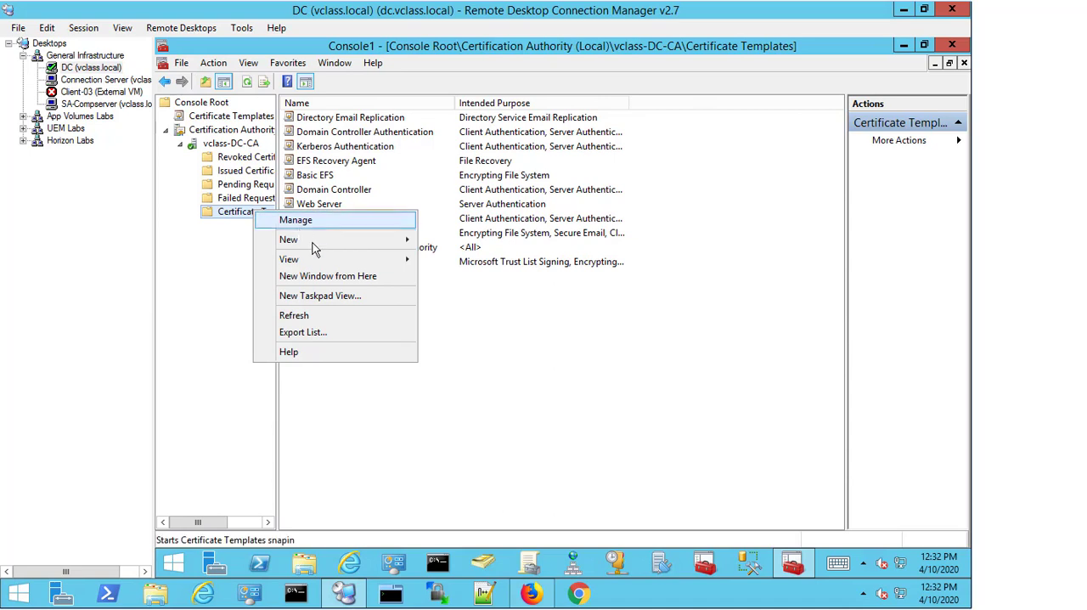
pyautogui.moveTo(289, 238)
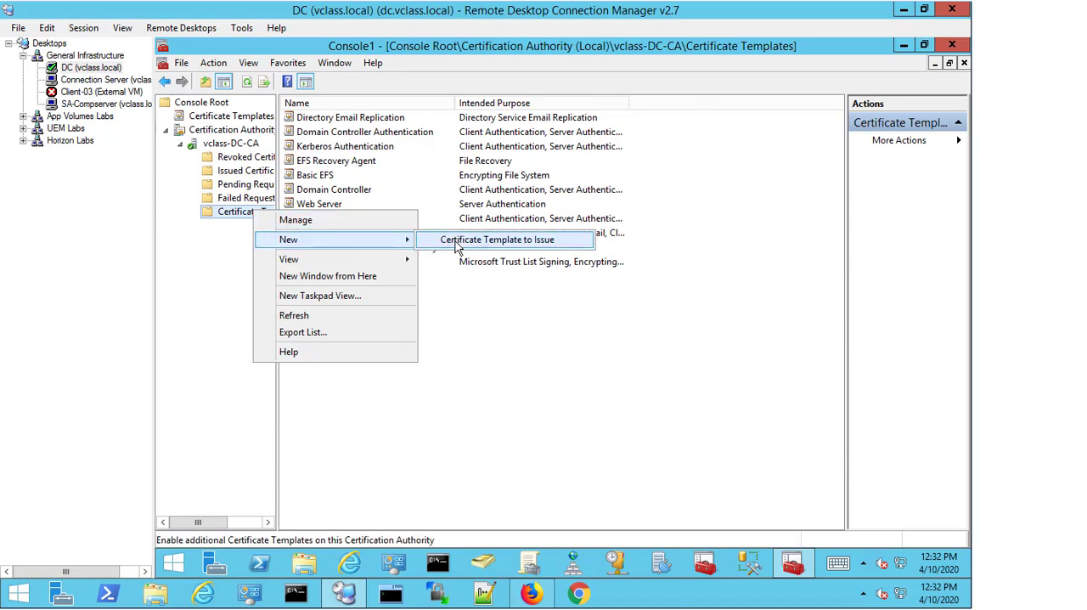
pyautogui.click(496, 238)
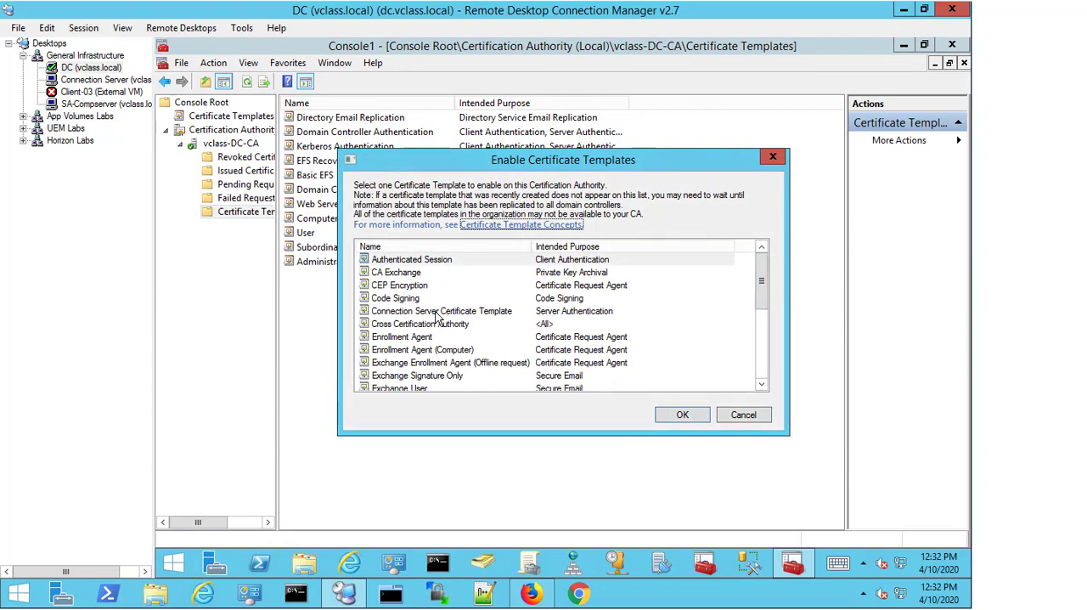
# Step: Enable the Connection Server Certificate Template so vclass-DC-CA issues it
pyautogui.click(442, 311)
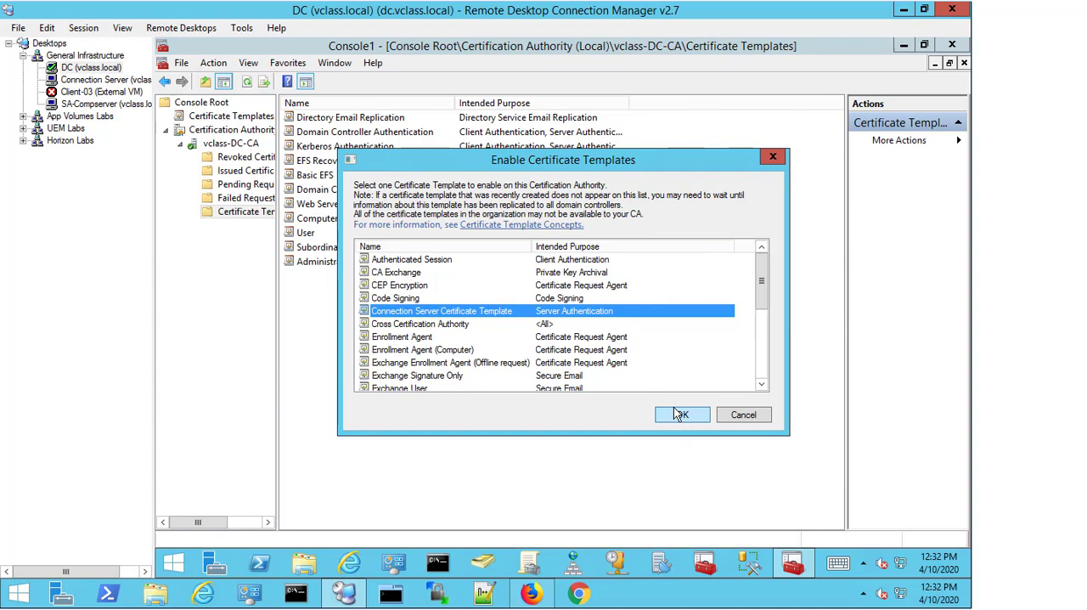
pyautogui.click(681, 414)
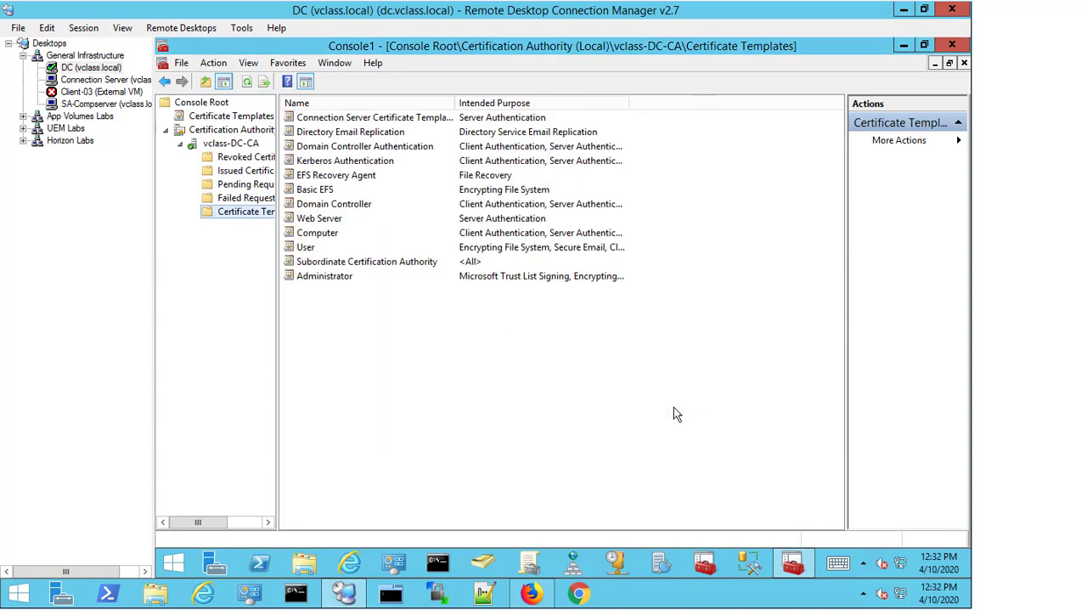
pyautogui.moveTo(435, 140)
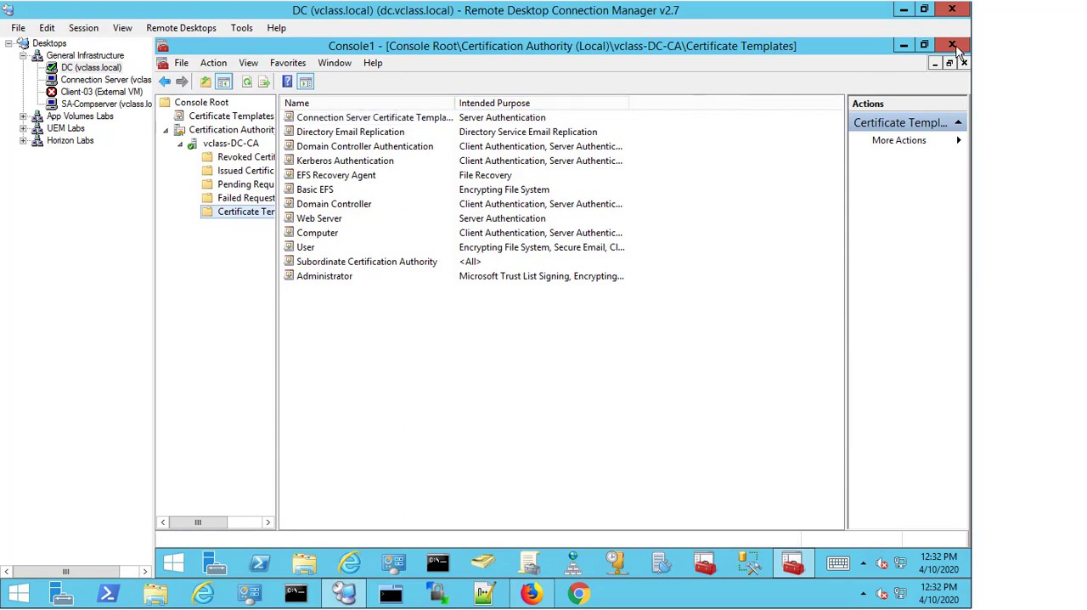
# Step: Close the certification authority console, discarding the console settings
pyautogui.click(950, 44)
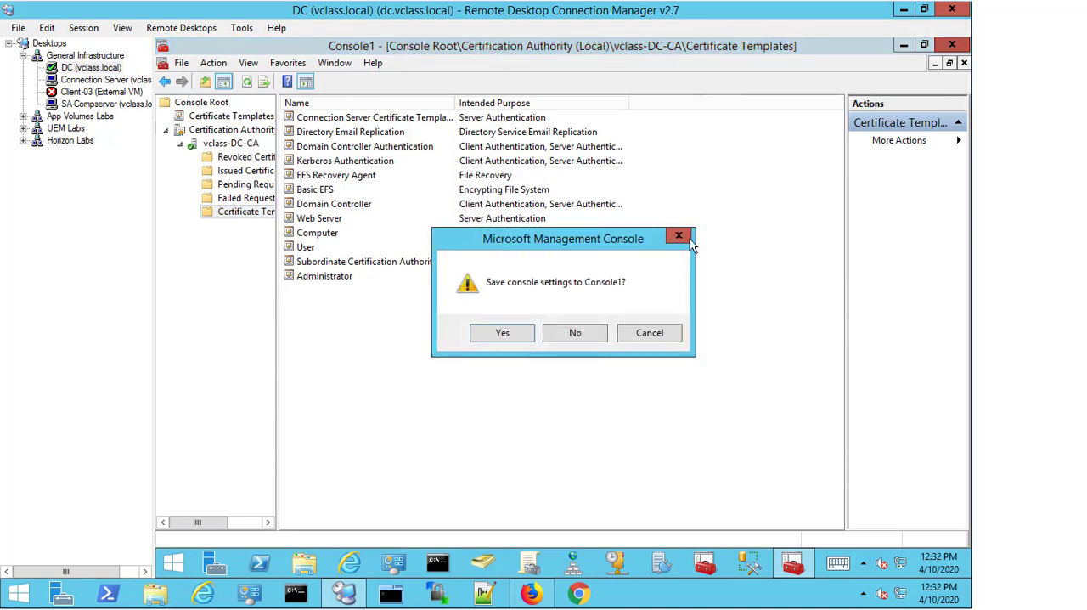
pyautogui.click(574, 333)
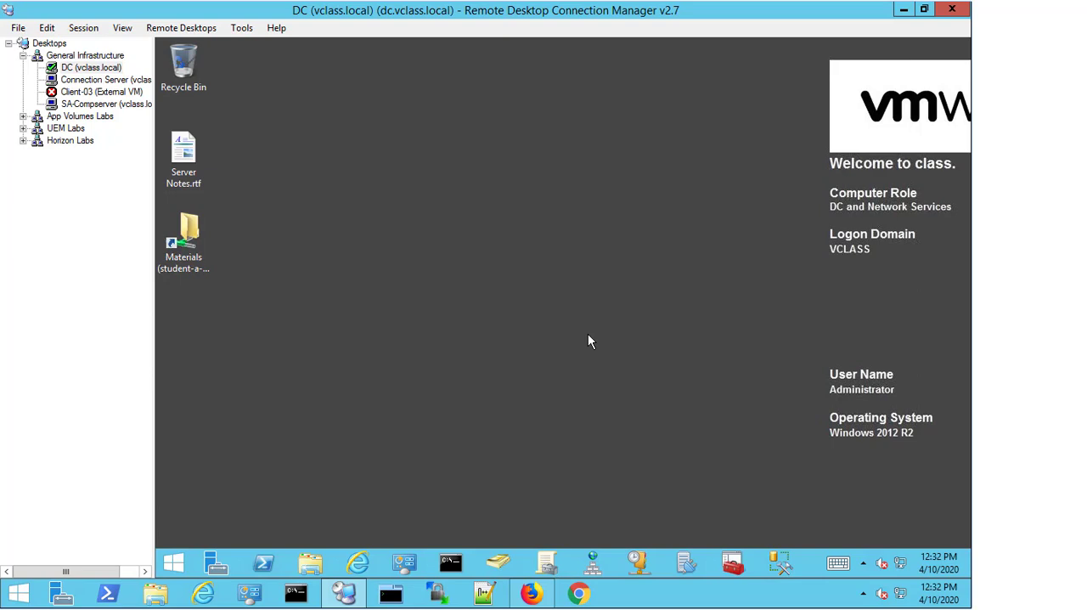
pyautogui.moveTo(391, 168)
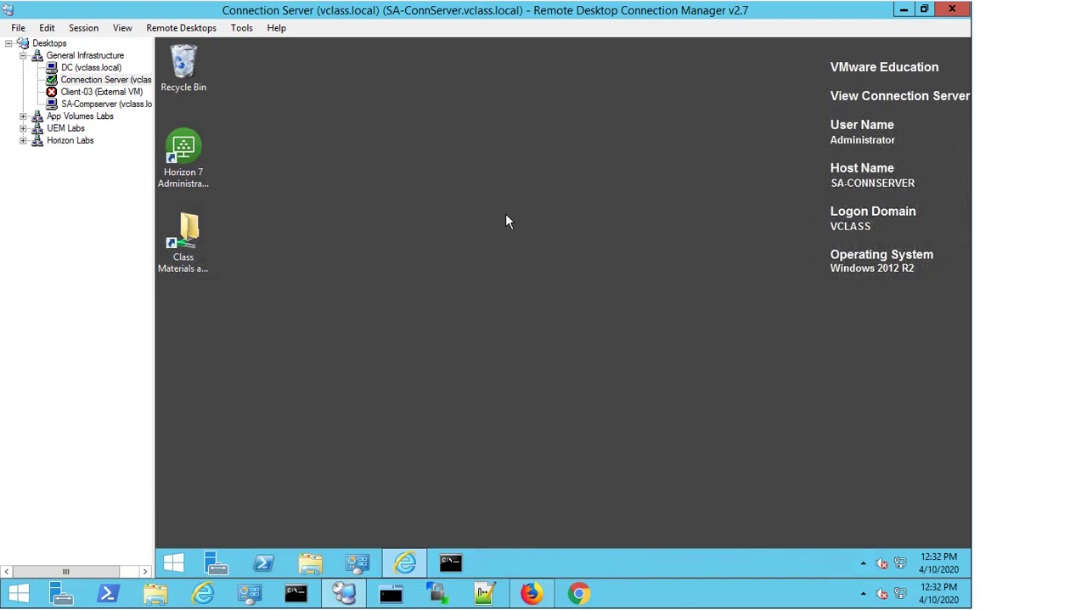
pyautogui.moveTo(177, 564)
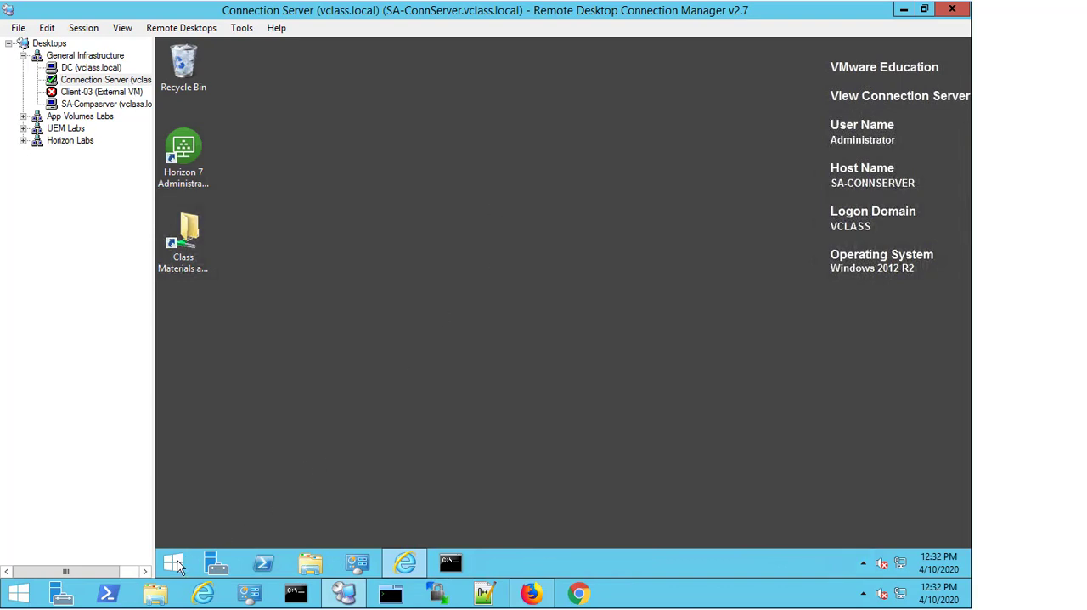
pyautogui.moveTo(285, 472)
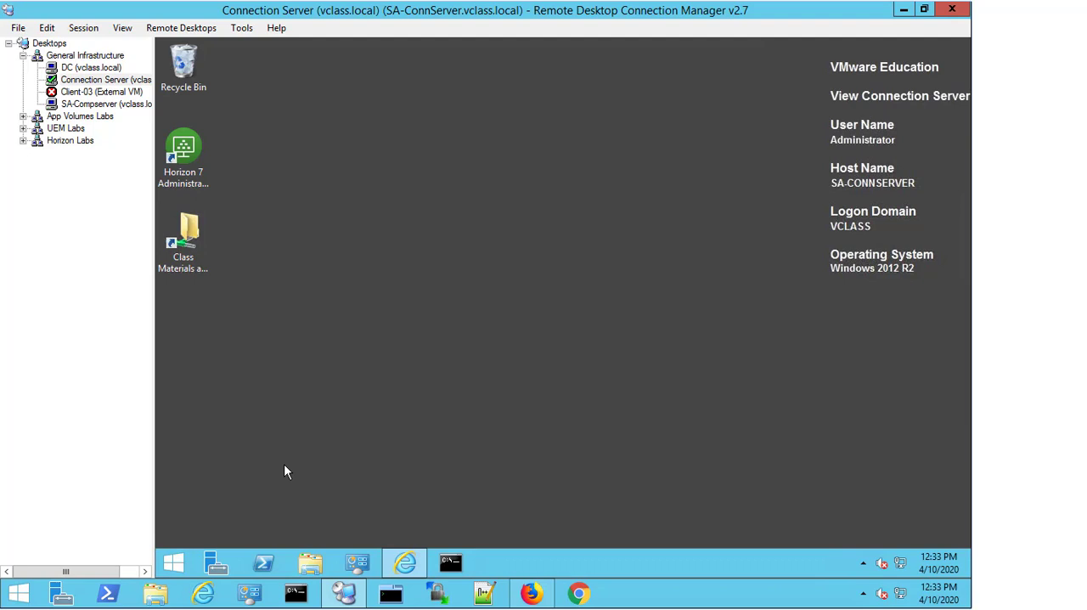
pyautogui.moveTo(180, 567)
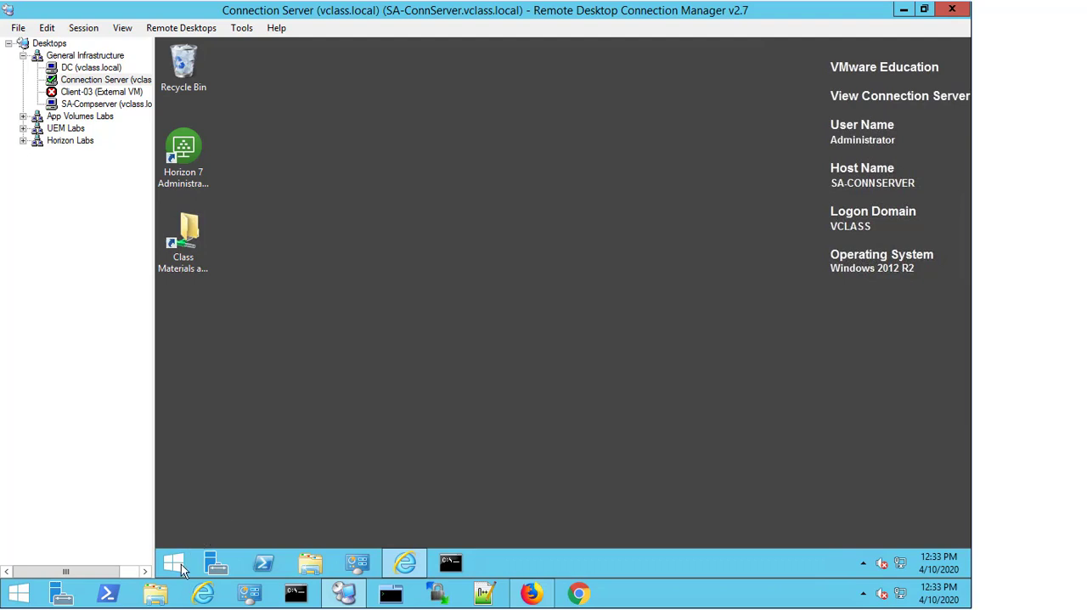
# Step: Launch a new management console on the Connection Server by running mmc.exe from Start
pyautogui.click(173, 563)
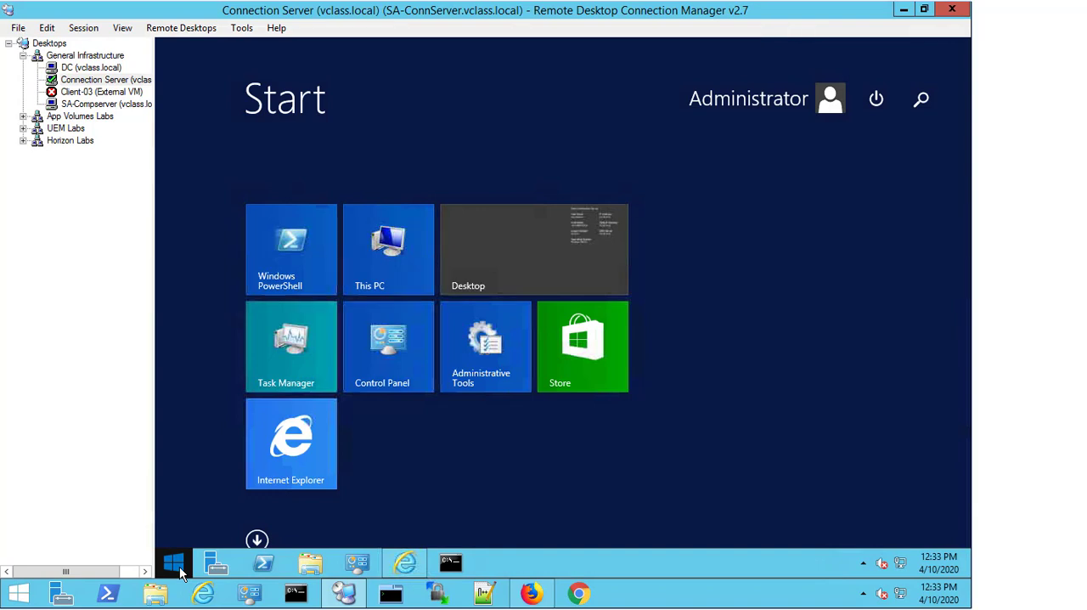
pyautogui.write('mmc.exe')
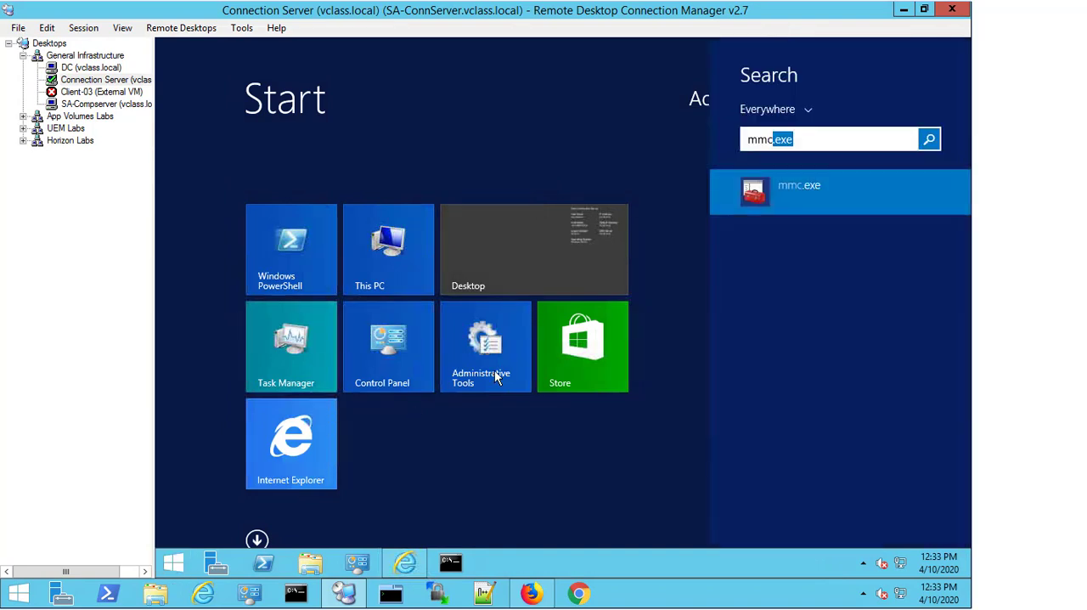
pyautogui.click(798, 185)
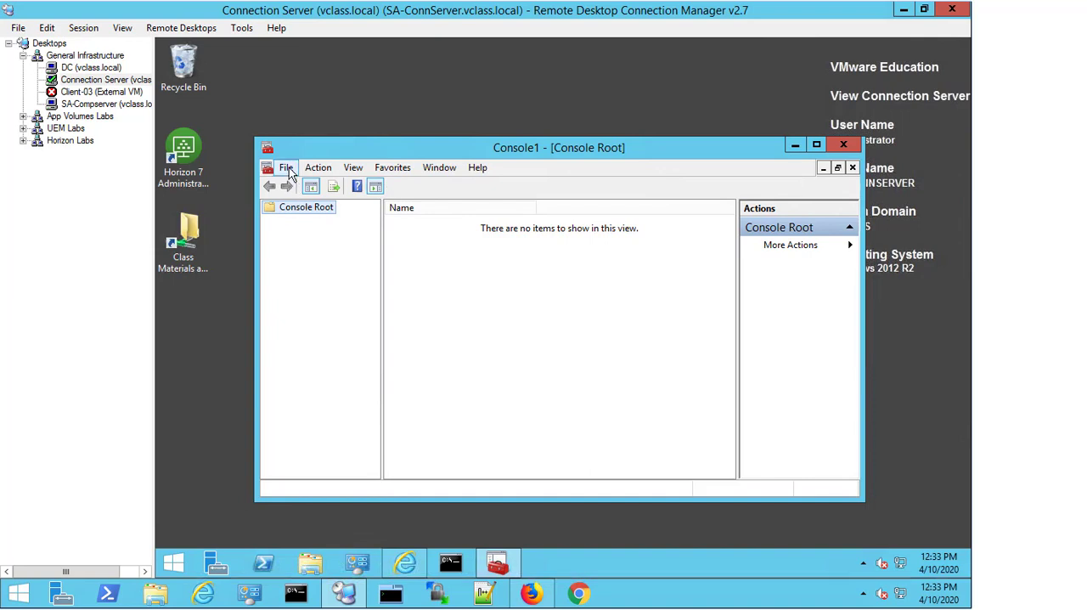
# Step: Add the Certificates snap-in for the local Computer account and maximize the console
pyautogui.click(285, 168)
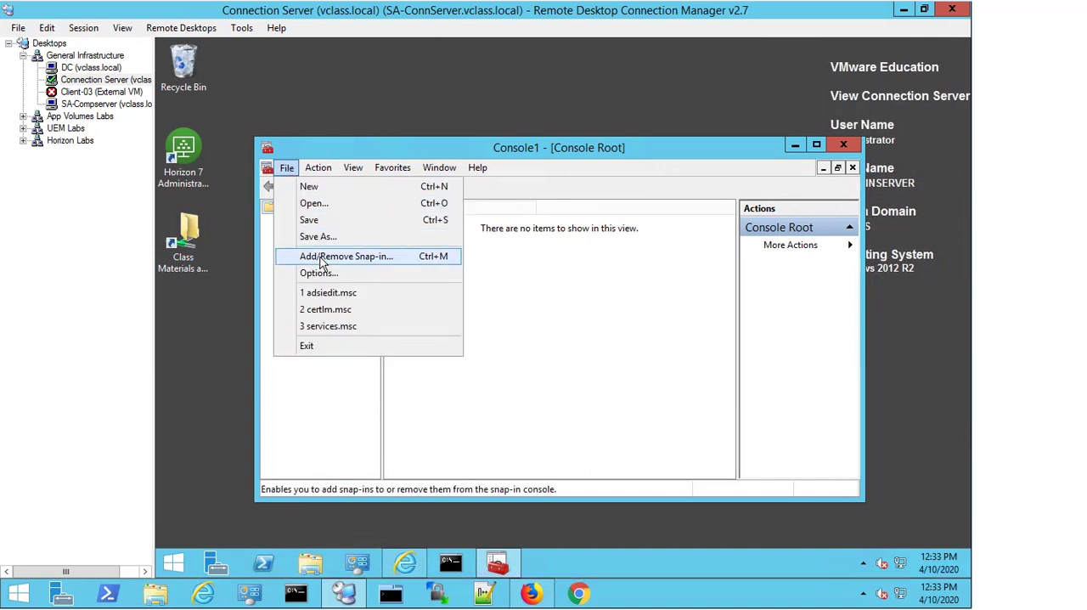
pyautogui.click(346, 254)
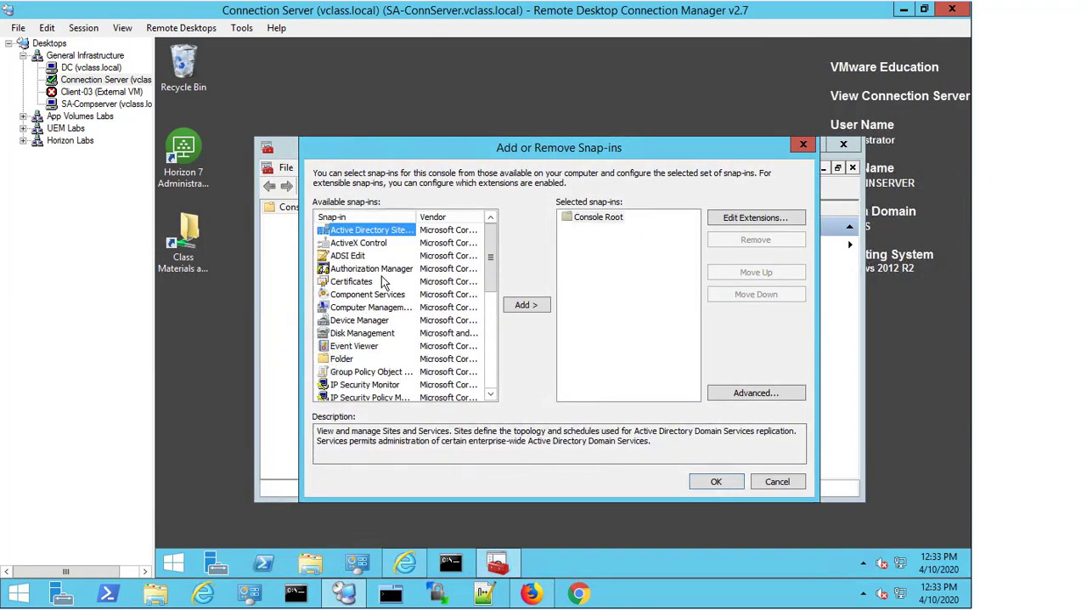
pyautogui.click(350, 282)
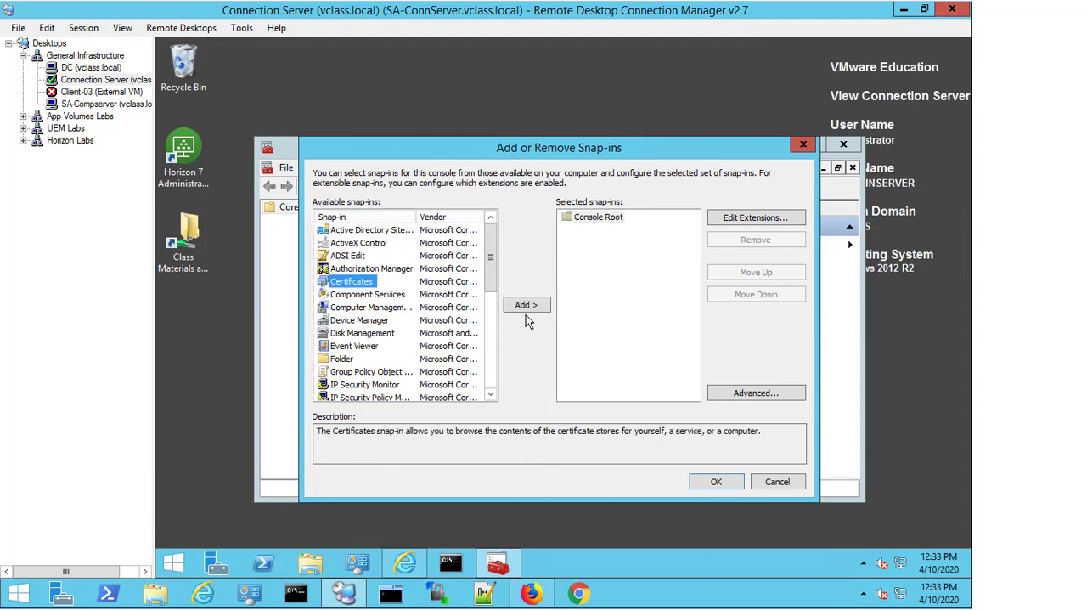
pyautogui.click(526, 304)
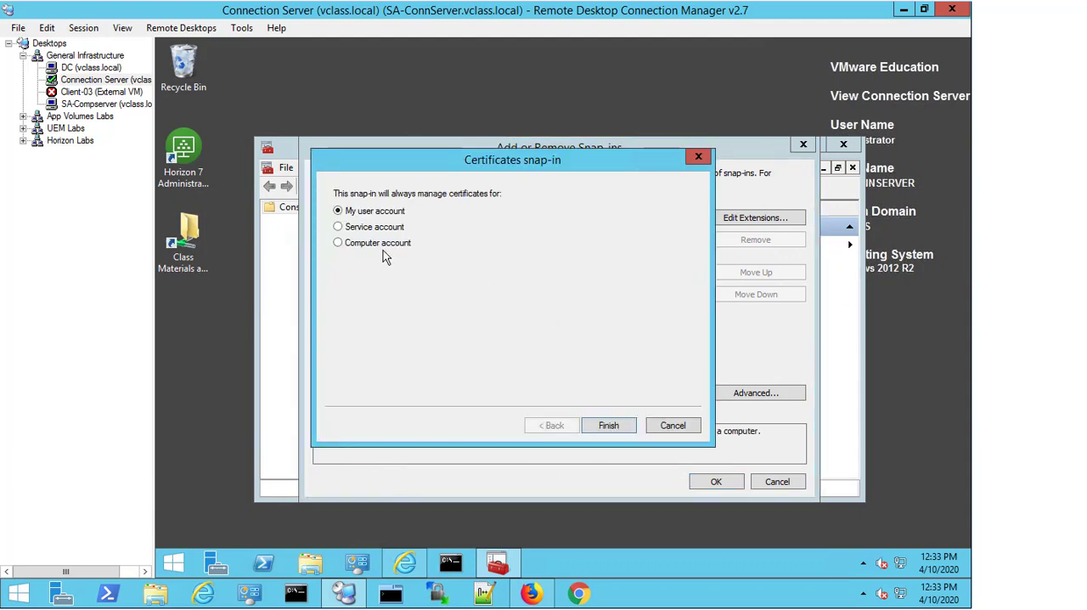
pyautogui.click(338, 241)
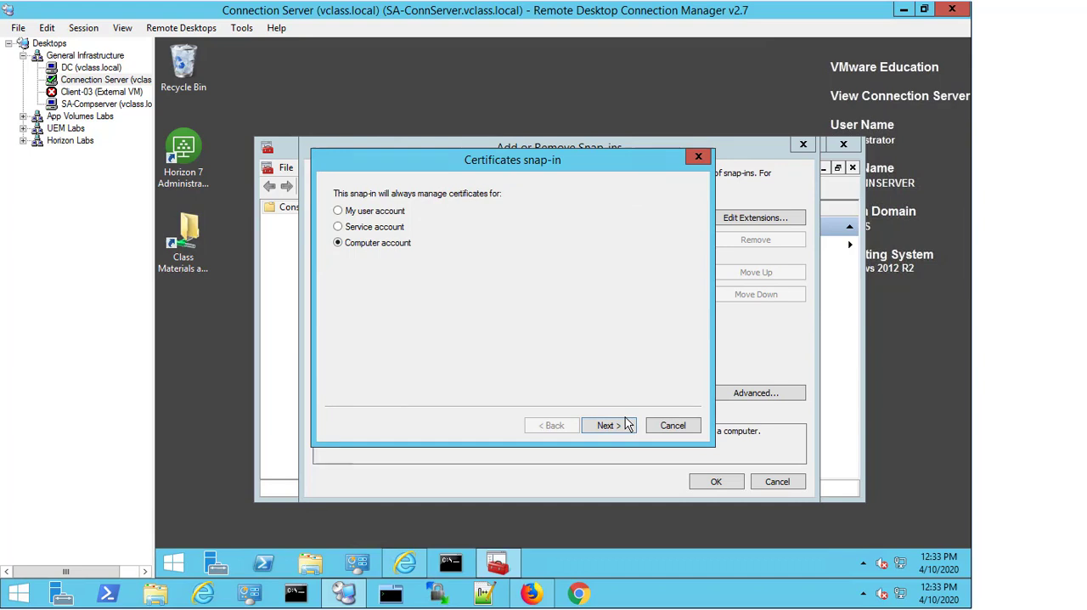
pyautogui.click(608, 424)
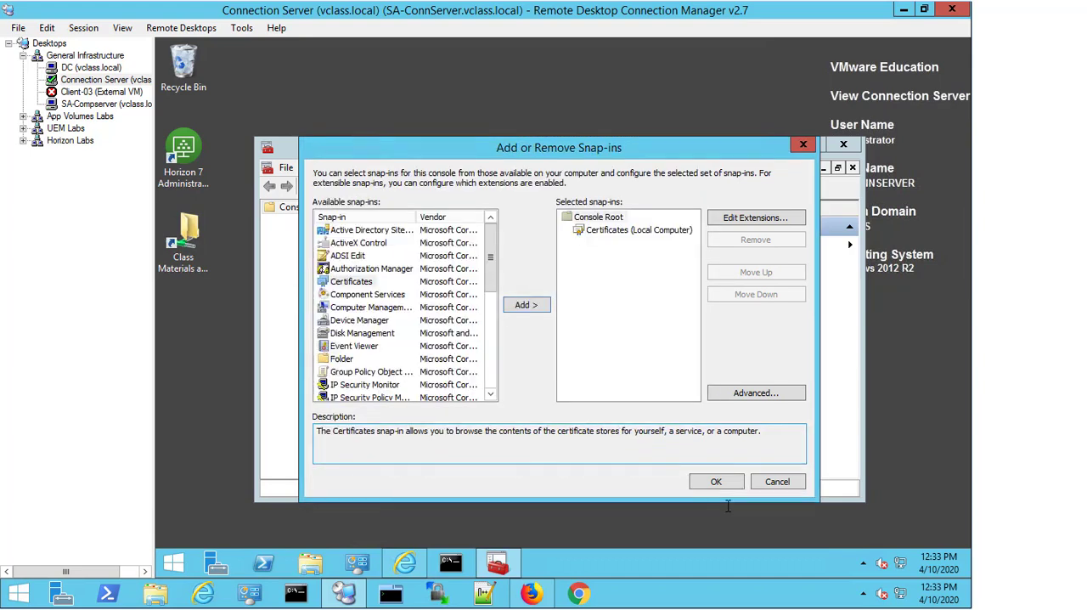
pyautogui.click(716, 482)
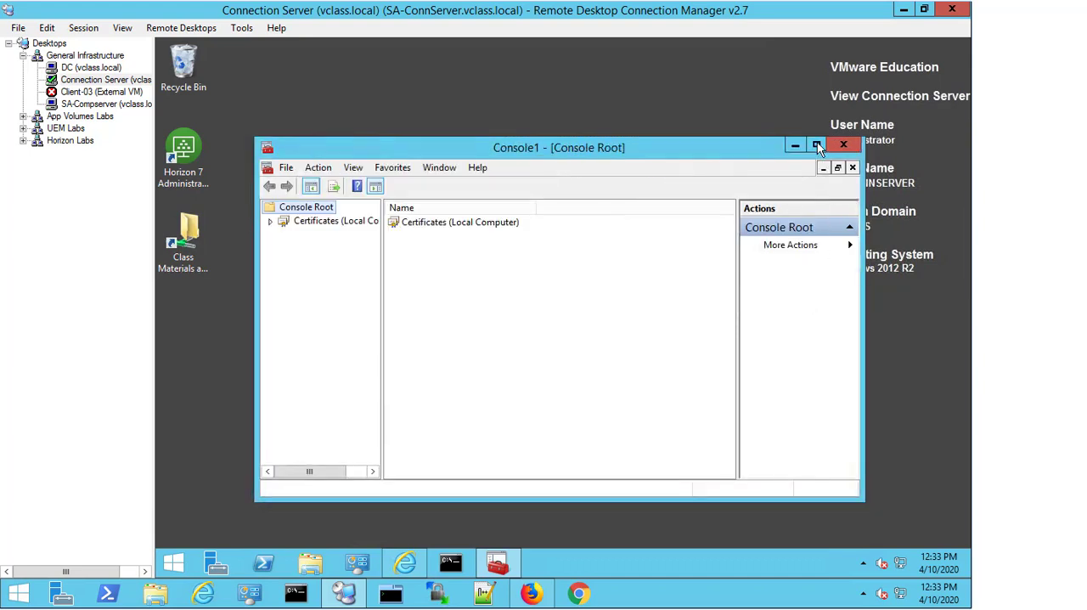
pyautogui.click(817, 145)
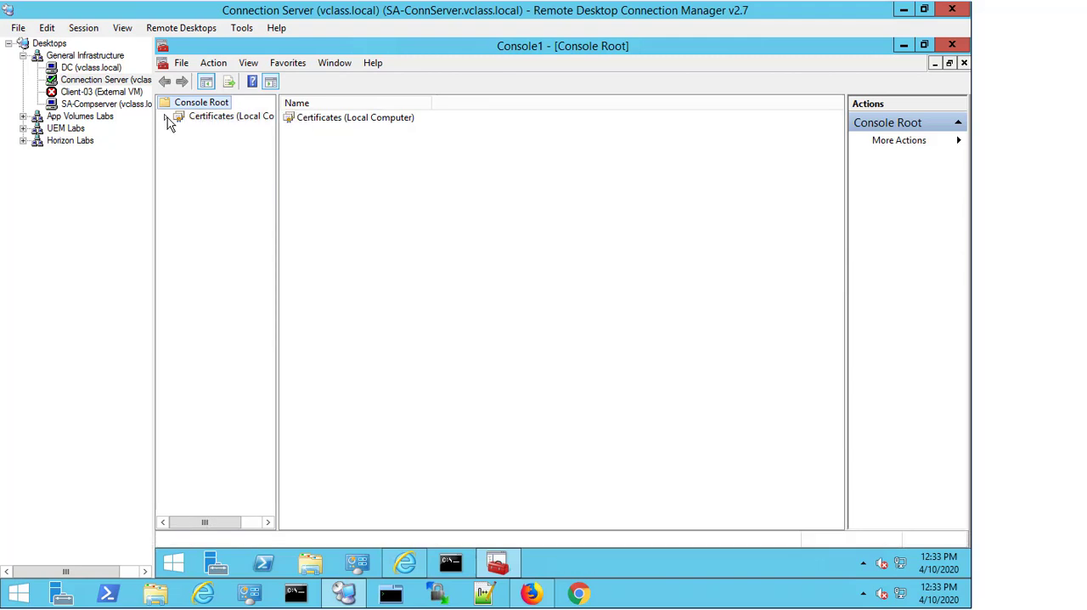
# Step: Expand Certificates (Local Computer) > Personal to list the seven certificates in the store
pyautogui.click(166, 115)
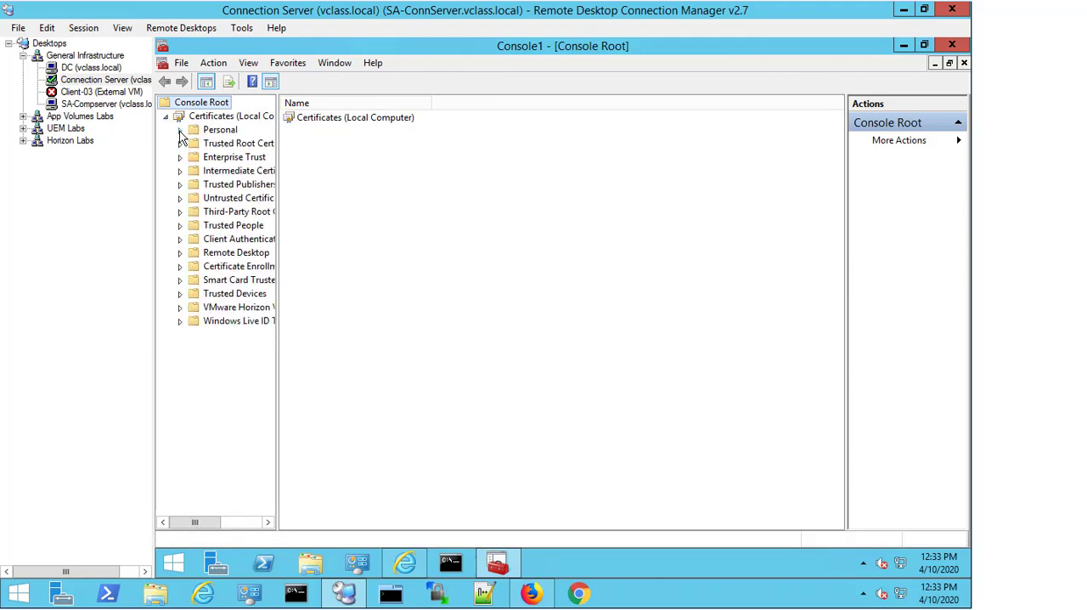
pyautogui.click(180, 129)
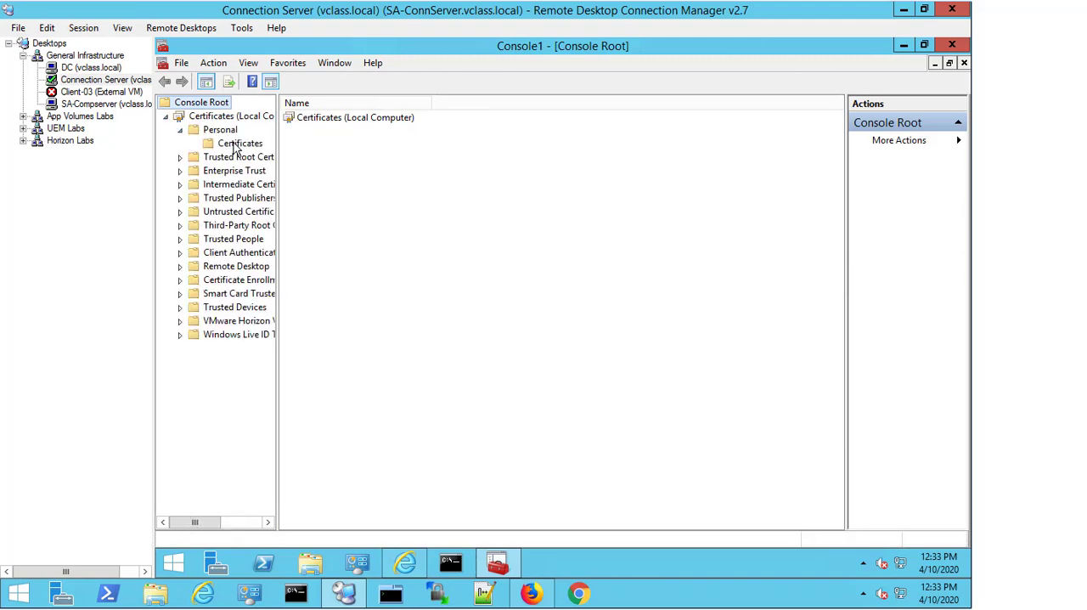
pyautogui.click(241, 143)
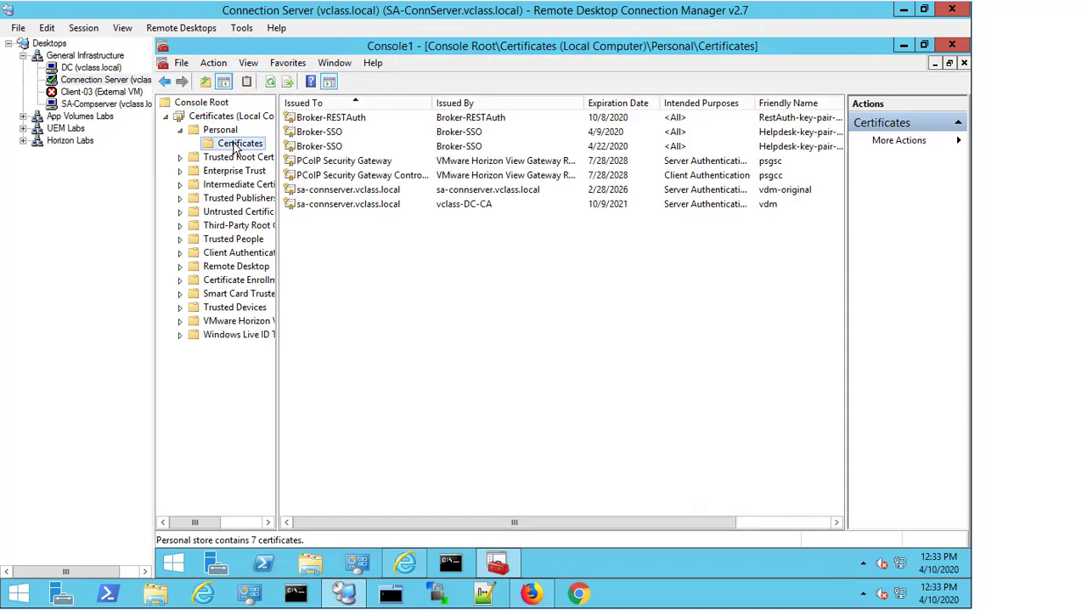
# Step: Check the Personal certificates' All Tasks menu for Request New Certificate, then dismiss it
pyautogui.rightClick(239, 142)
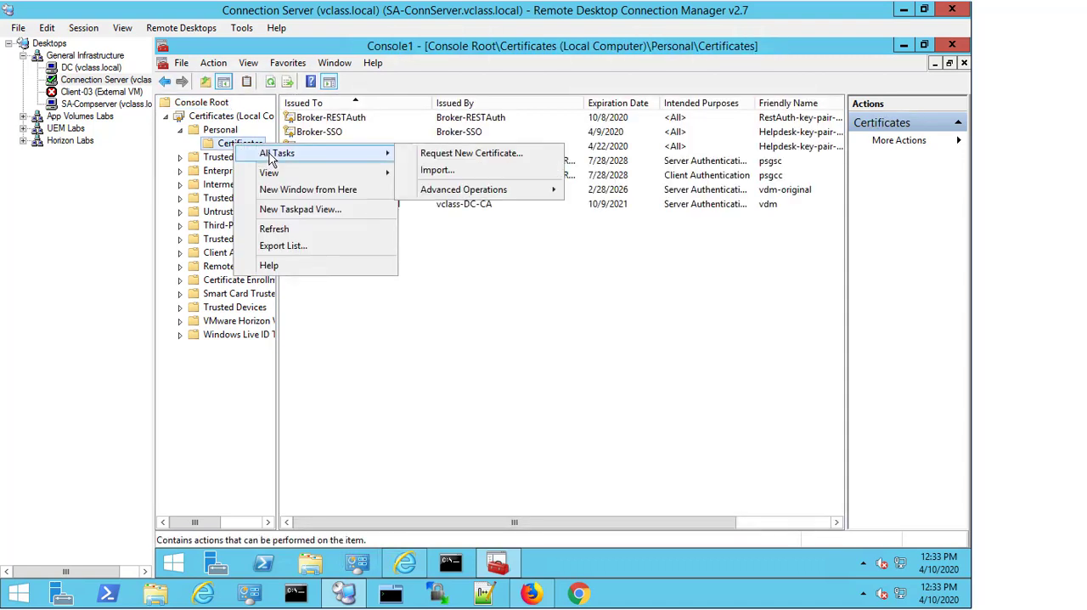
pyautogui.moveTo(472, 152)
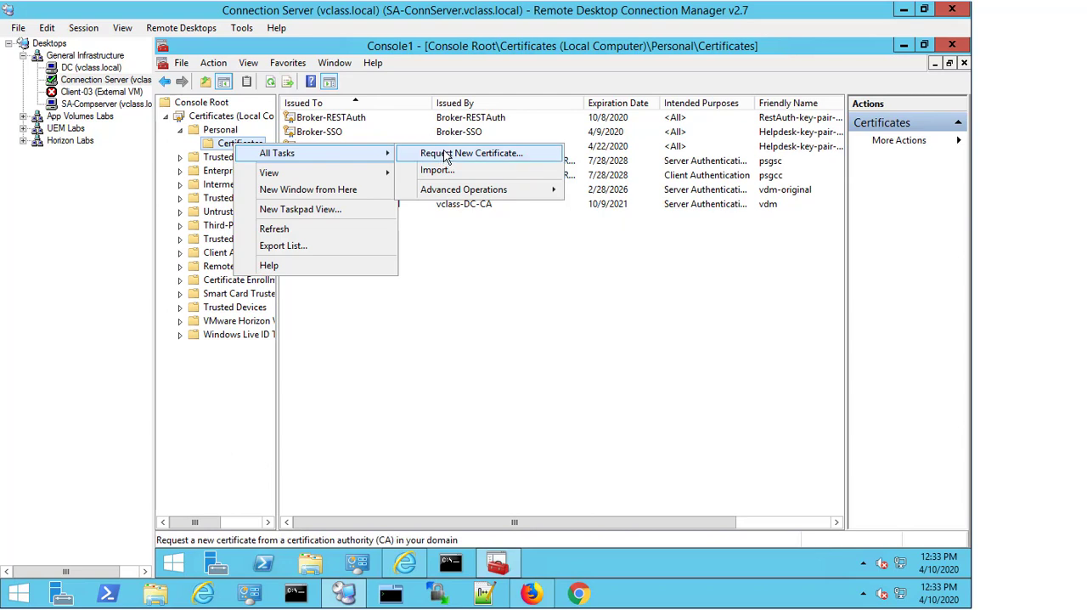
pyautogui.moveTo(424, 372)
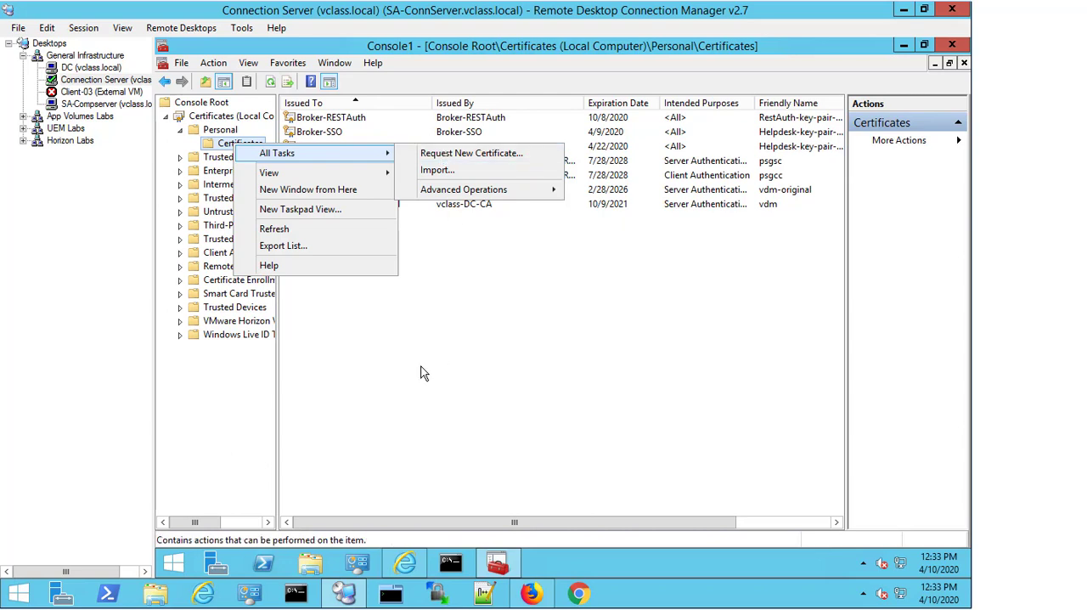
pyautogui.click(273, 228)
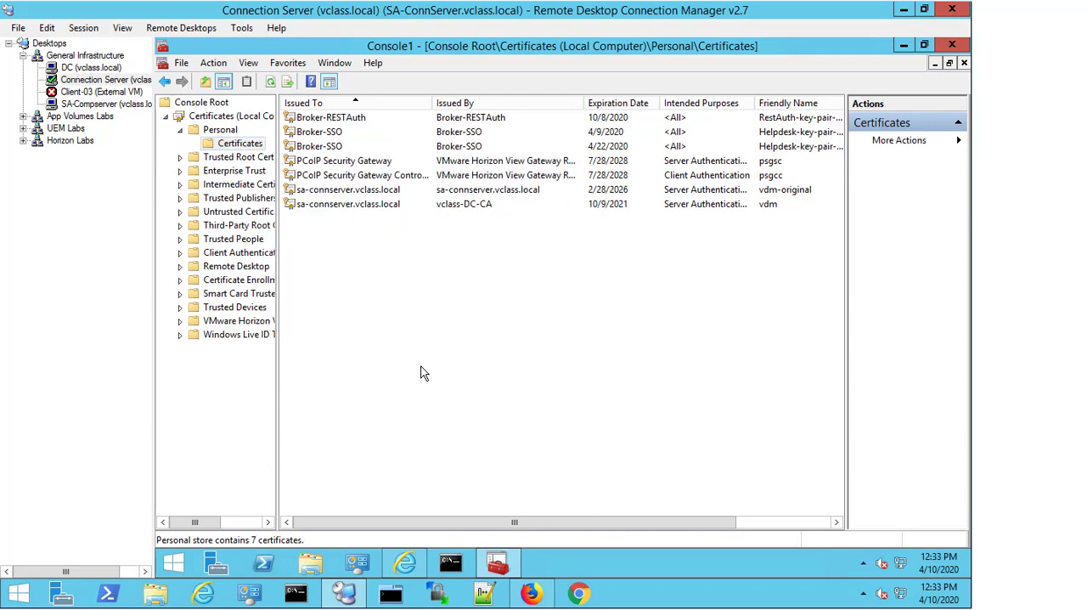